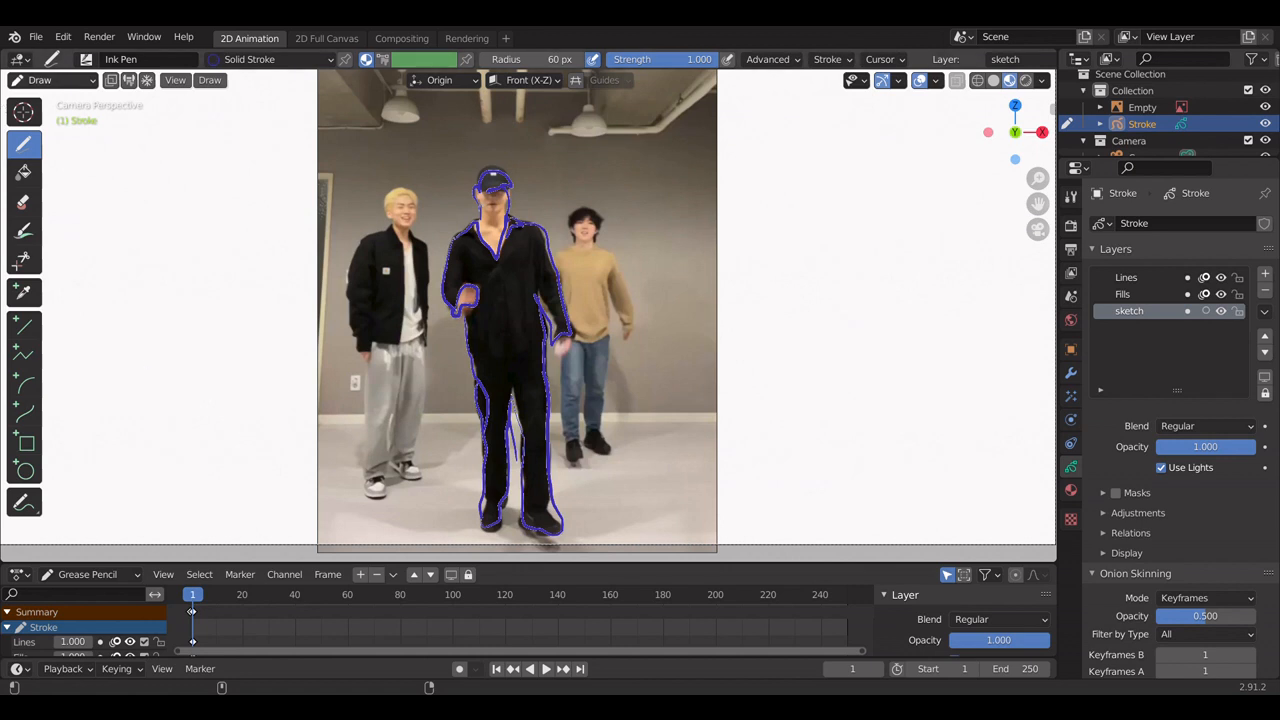
- Start a new 2D Animation file from the File menu without saving the dance scene
{"action": "left_click", "coordinate": [35, 37]}
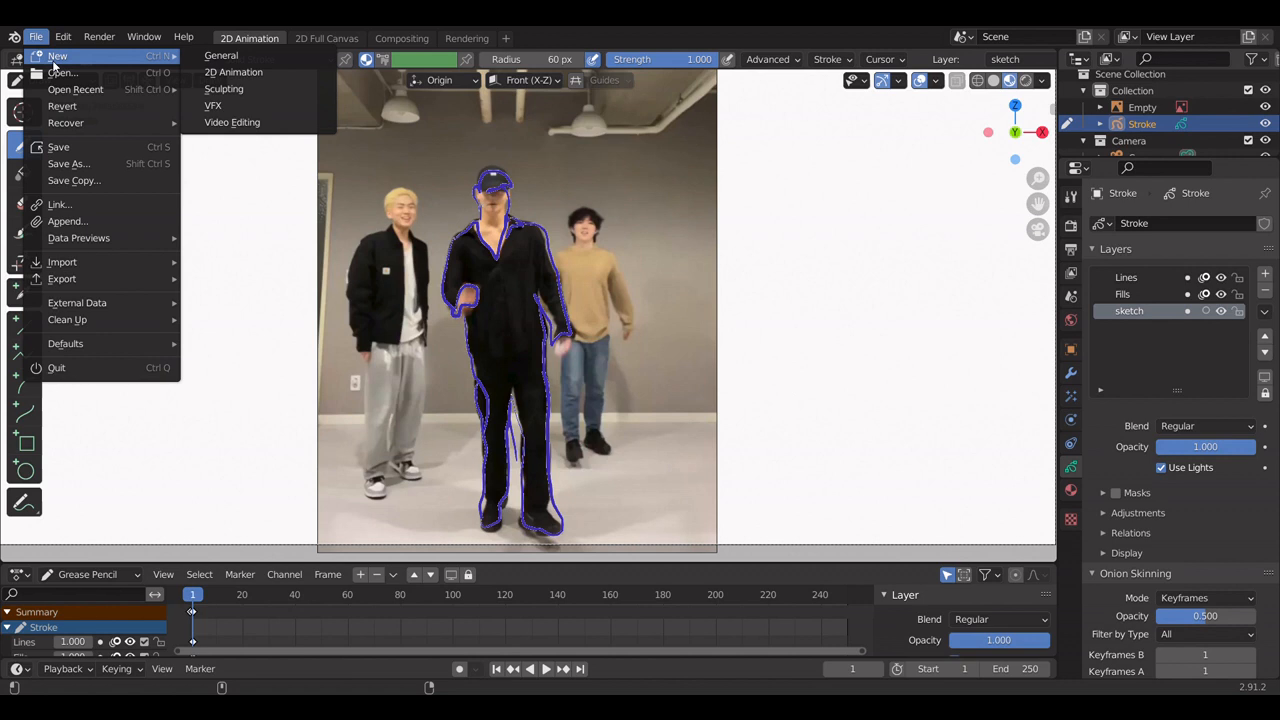
{"action": "mouse_move", "coordinate": [240, 71]}
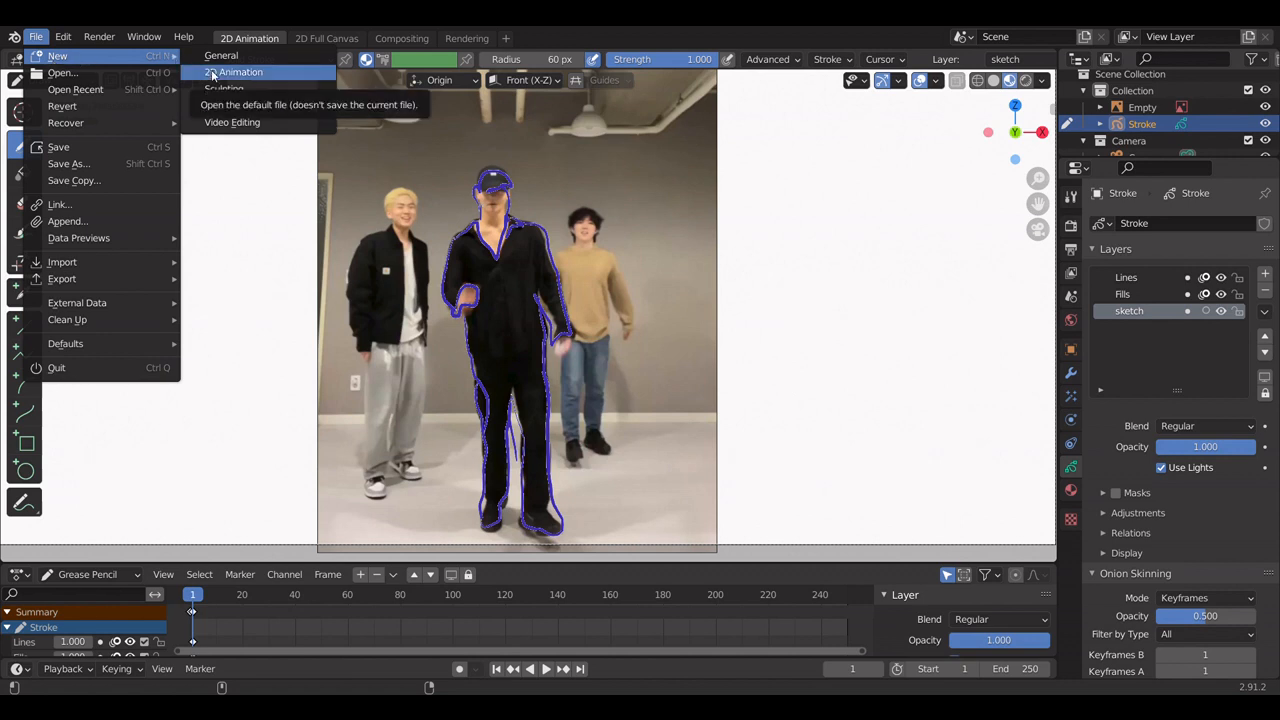
{"action": "left_click", "coordinate": [240, 71]}
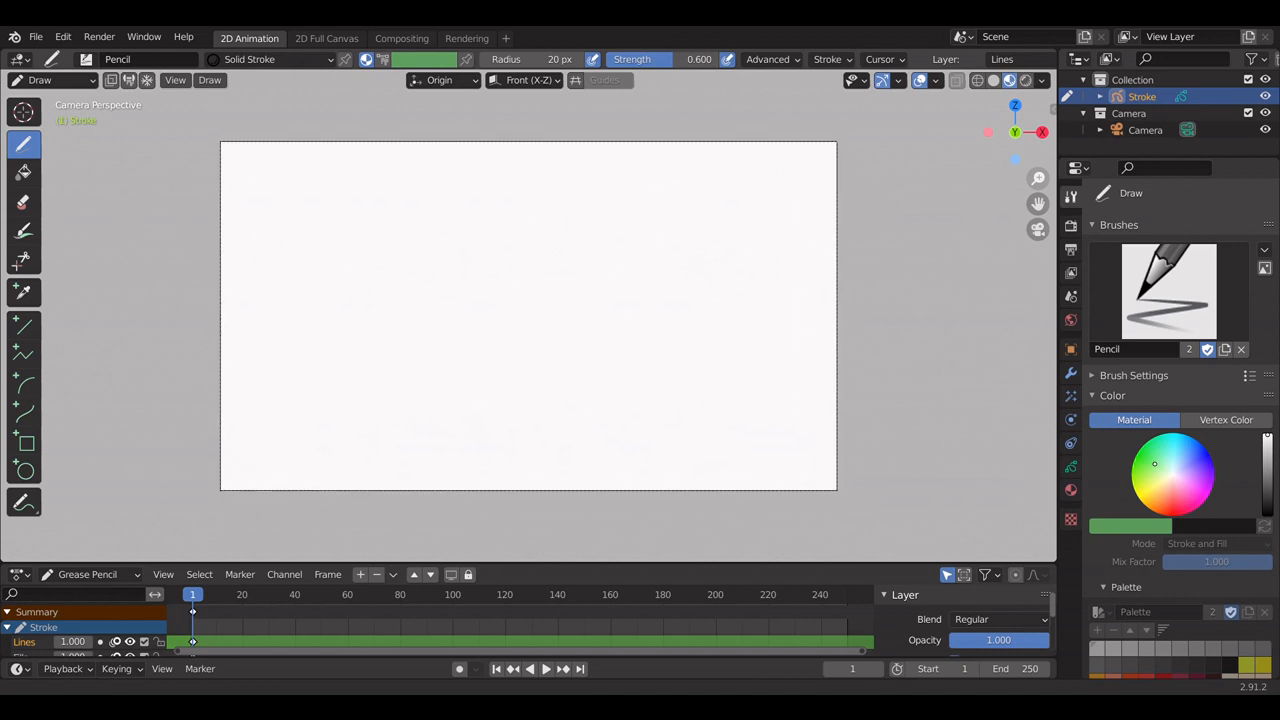
- Switch the Stroke object from drawing to Object Mode using the mode dropdown
{"action": "left_click", "coordinate": [742, 208]}
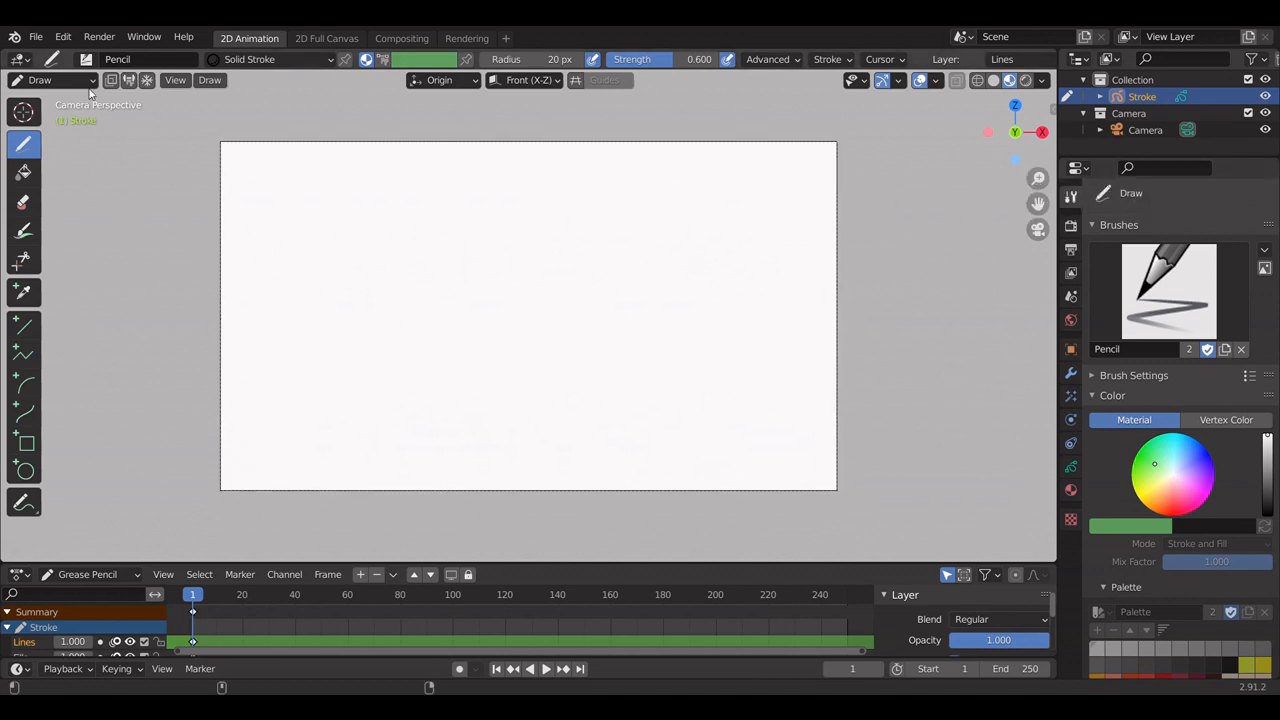
{"action": "left_click", "coordinate": [55, 80]}
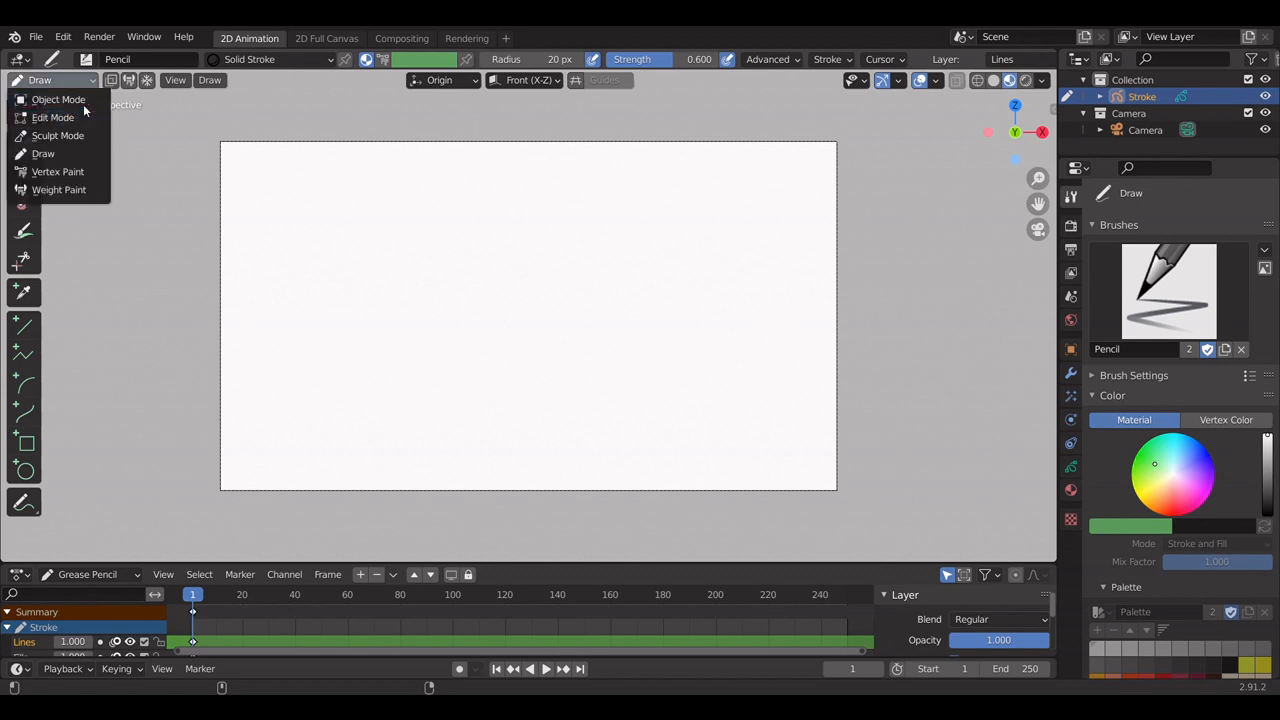
{"action": "left_click", "coordinate": [58, 99]}
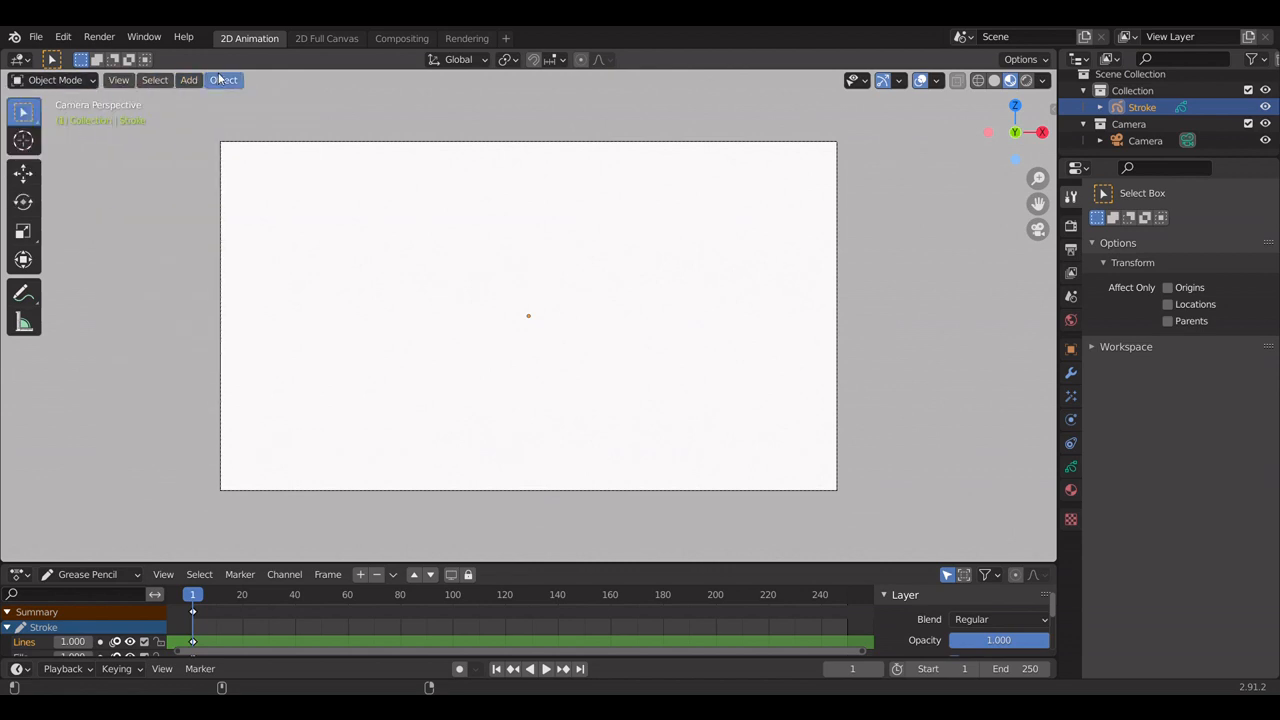
{"action": "left_click", "coordinate": [189, 80]}
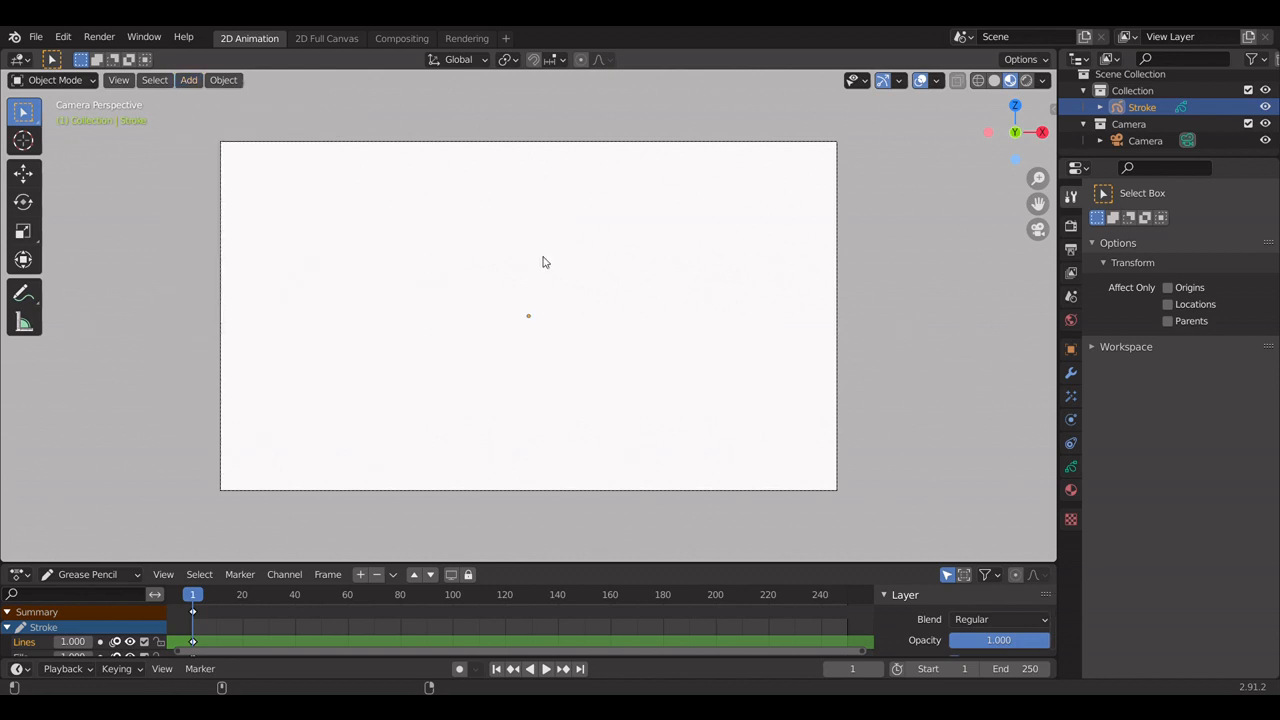
{"action": "mouse_move", "coordinate": [567, 202]}
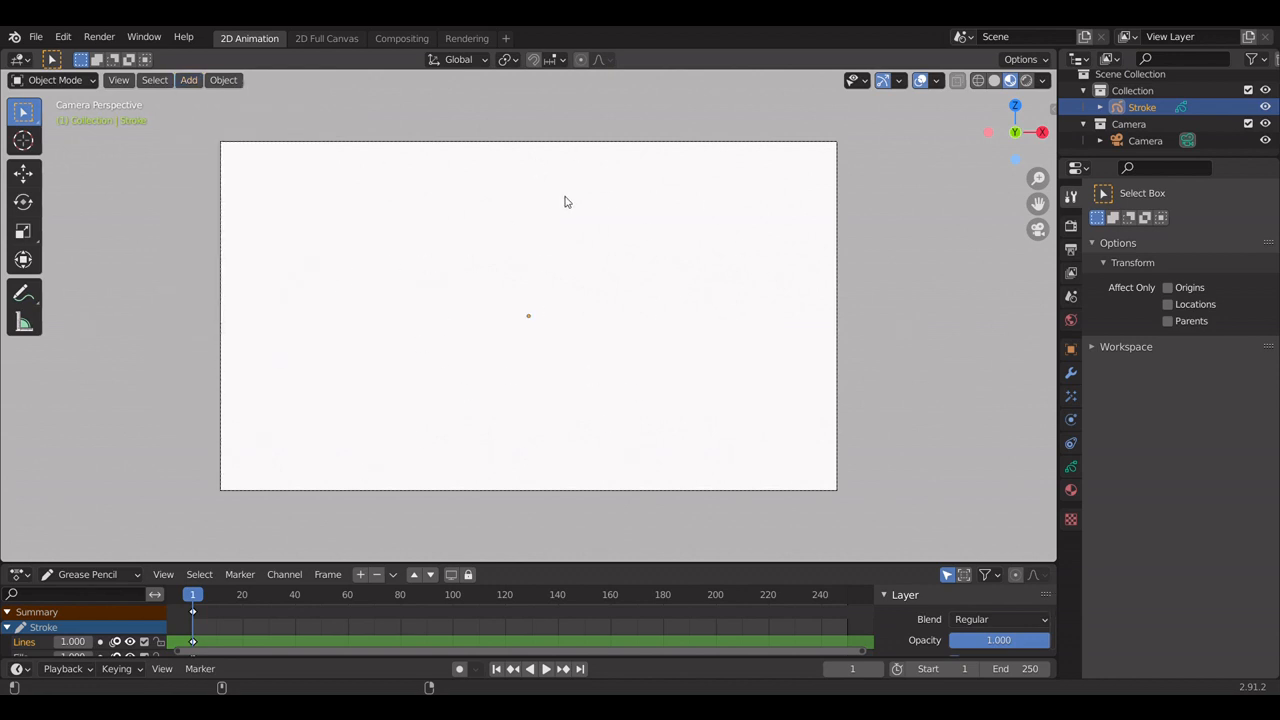
{"action": "mouse_move", "coordinate": [685, 278]}
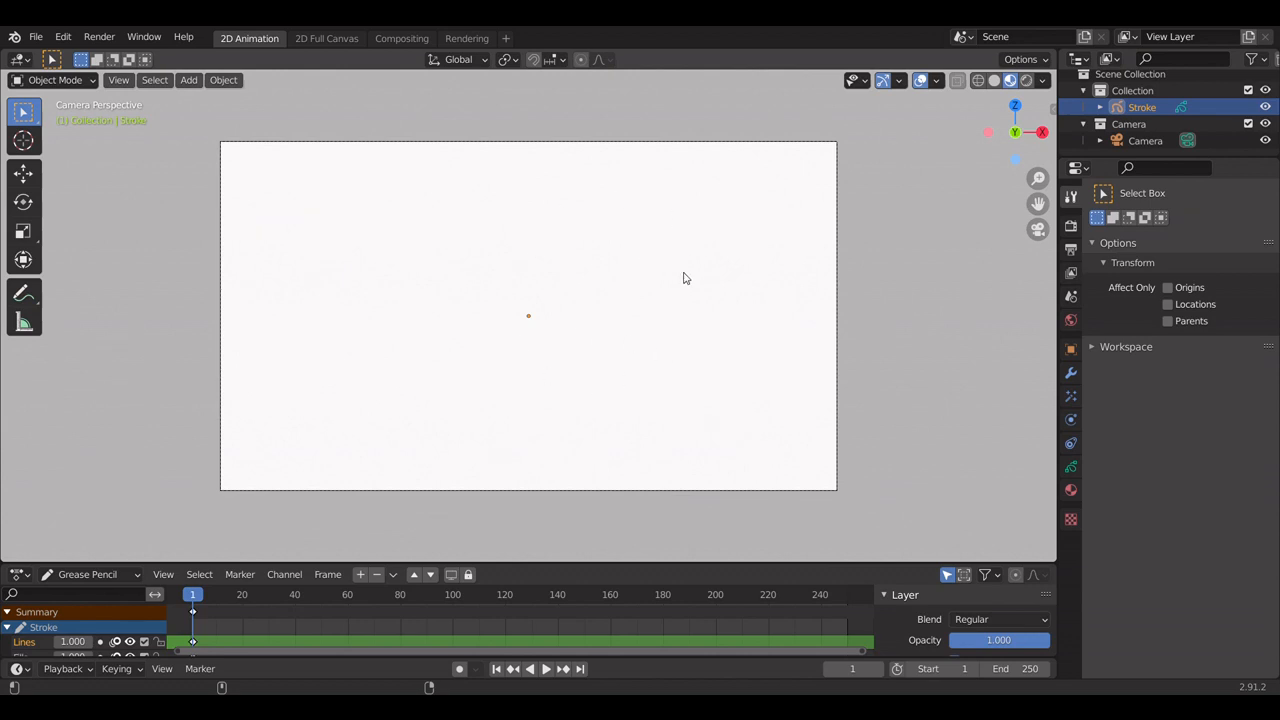
{"action": "mouse_move", "coordinate": [1045, 163]}
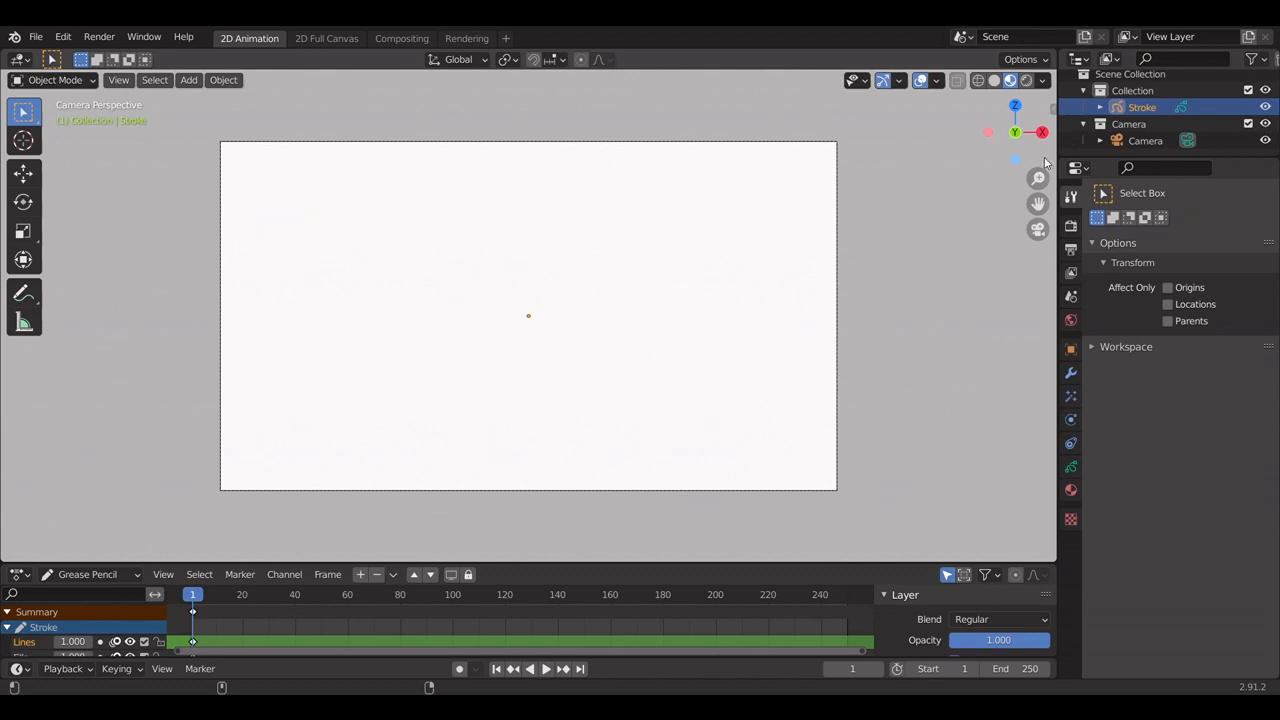
{"action": "mouse_move", "coordinate": [997, 263]}
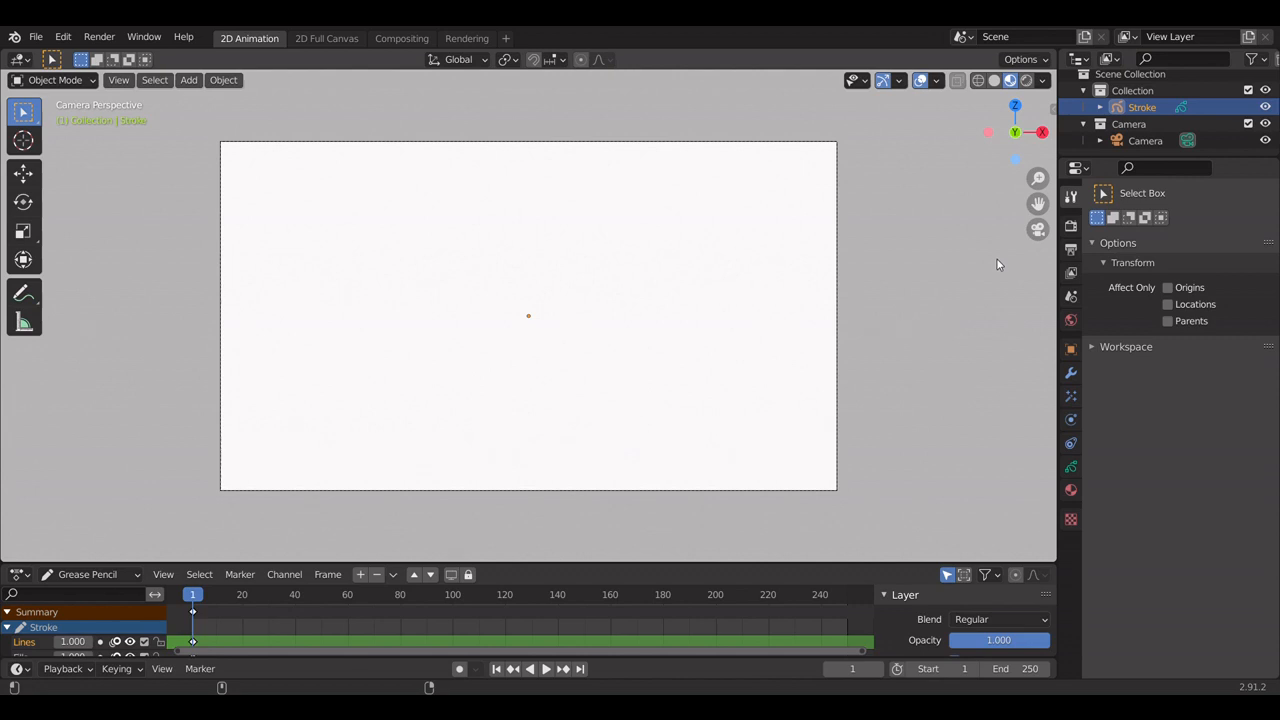
{"action": "mouse_move", "coordinate": [998, 247]}
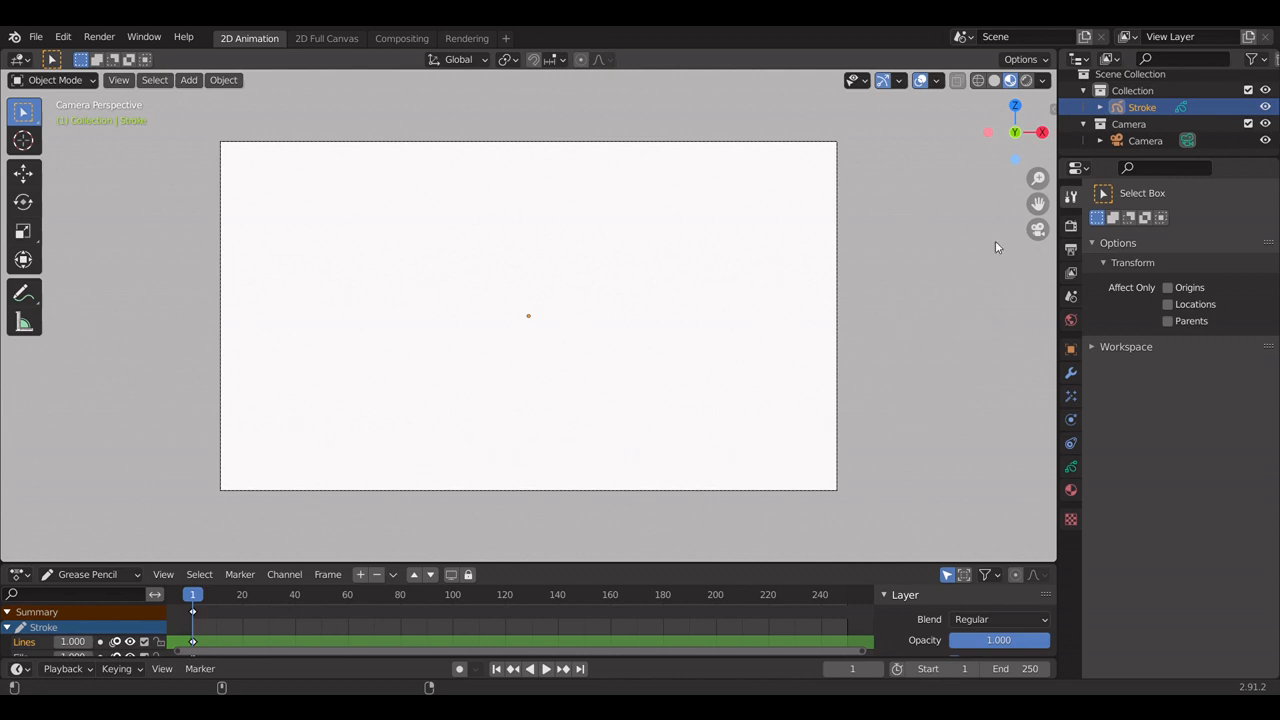
{"action": "mouse_move", "coordinate": [643, 135]}
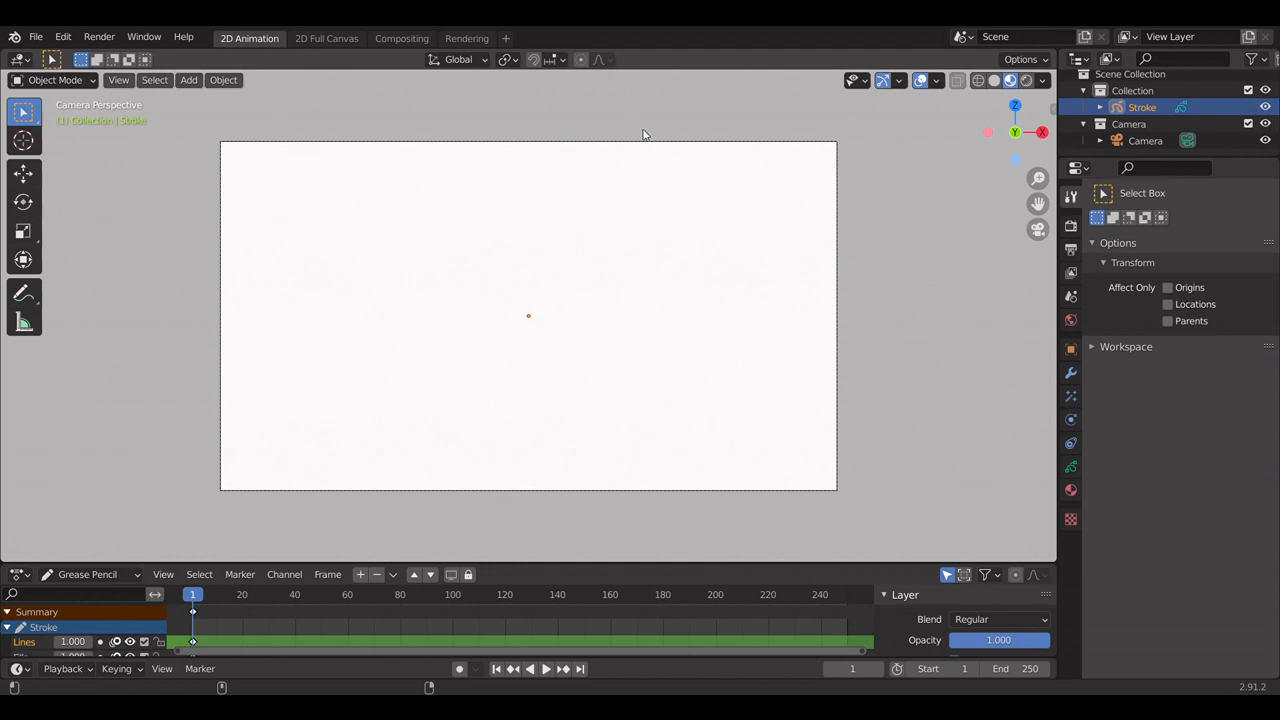
{"action": "mouse_move", "coordinate": [728, 202]}
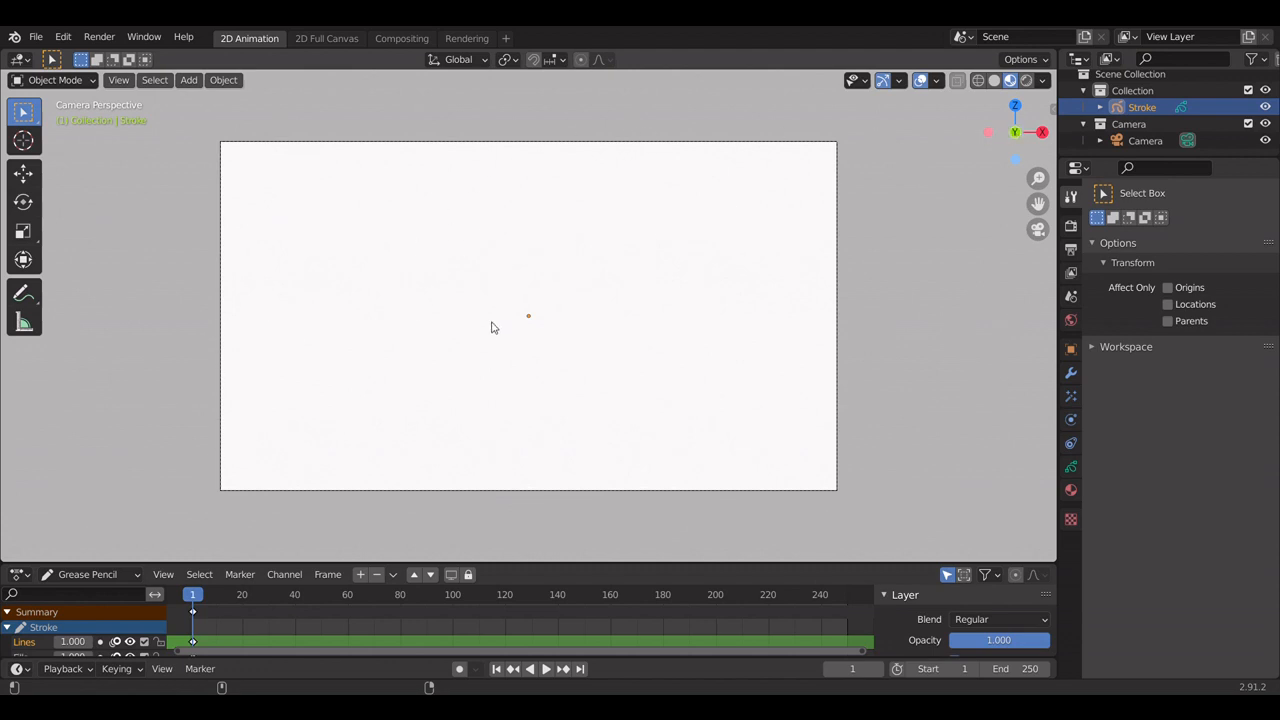
{"action": "mouse_move", "coordinate": [515, 358]}
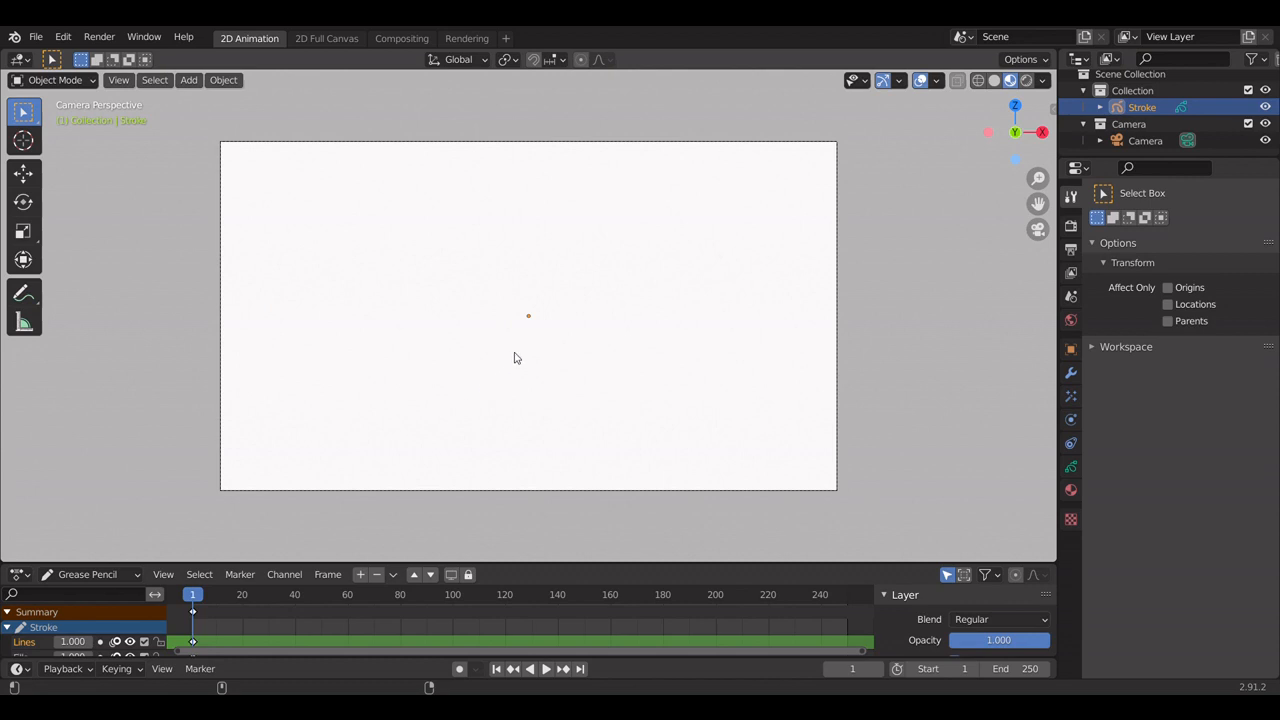
{"action": "mouse_move", "coordinate": [470, 353]}
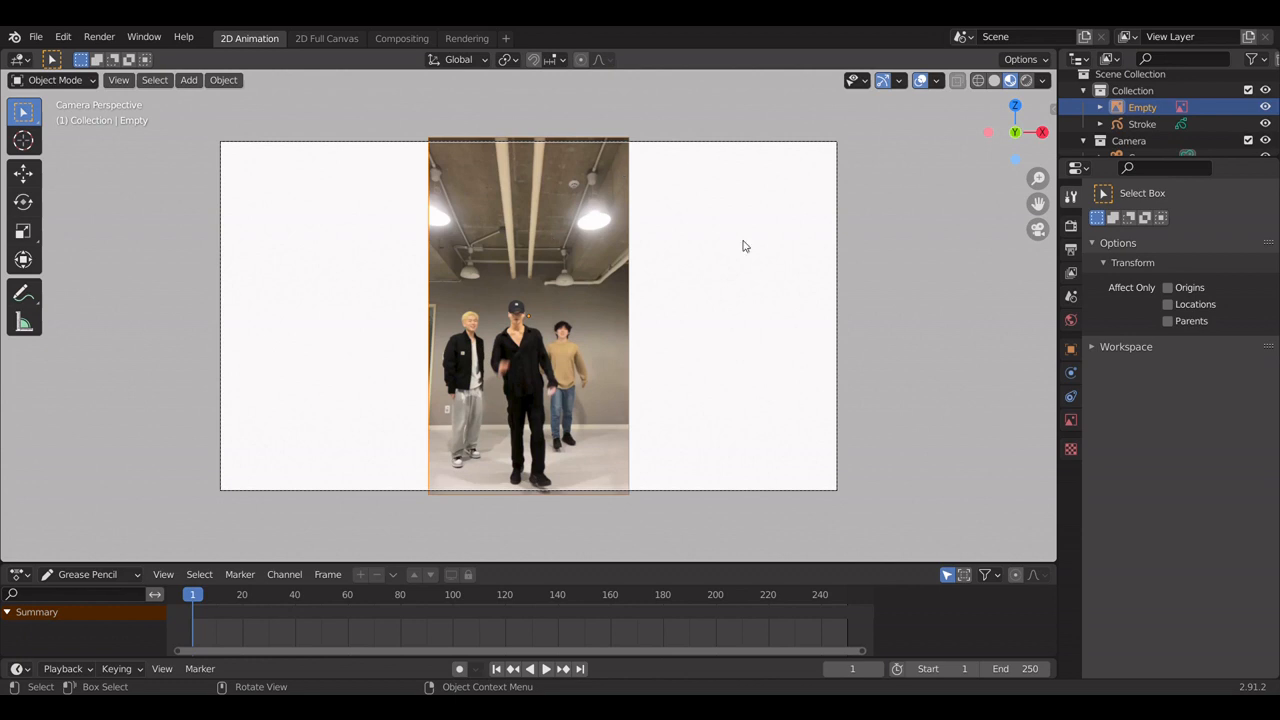
{"action": "mouse_move", "coordinate": [366, 238]}
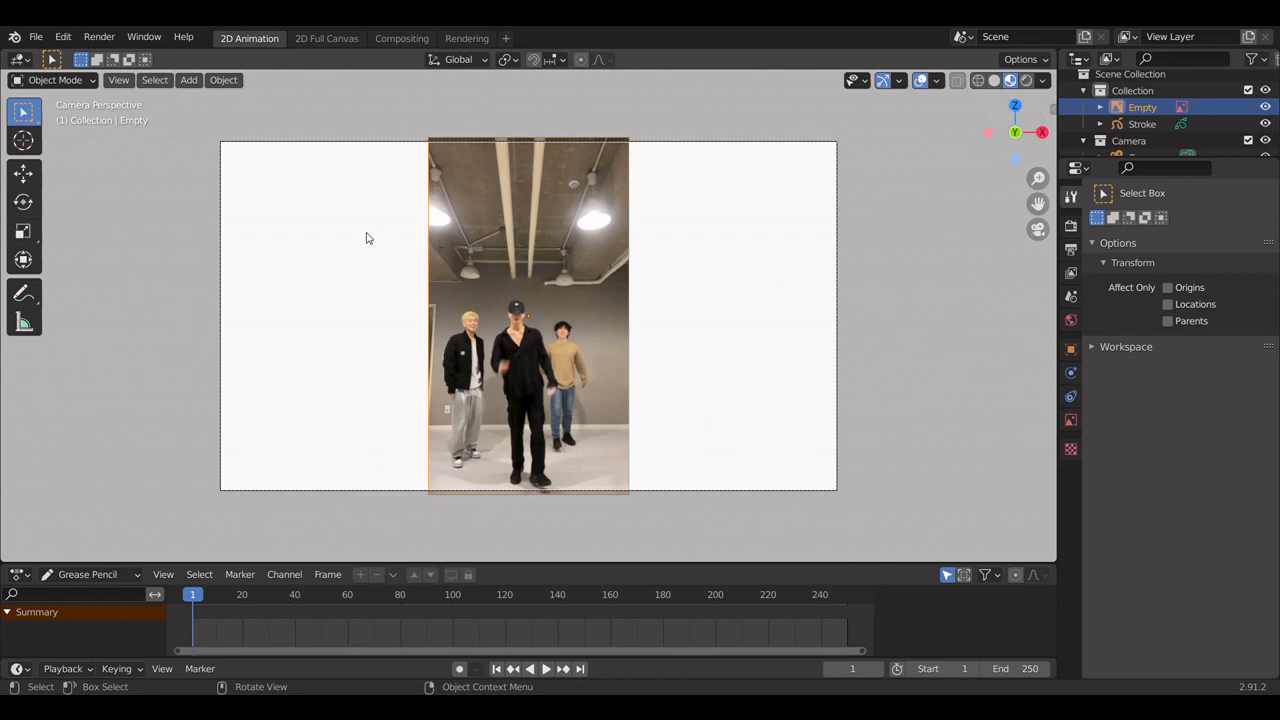
- Place the dance video as an enlarged image empty and show its Object Data settings
{"action": "left_click", "coordinate": [528, 315]}
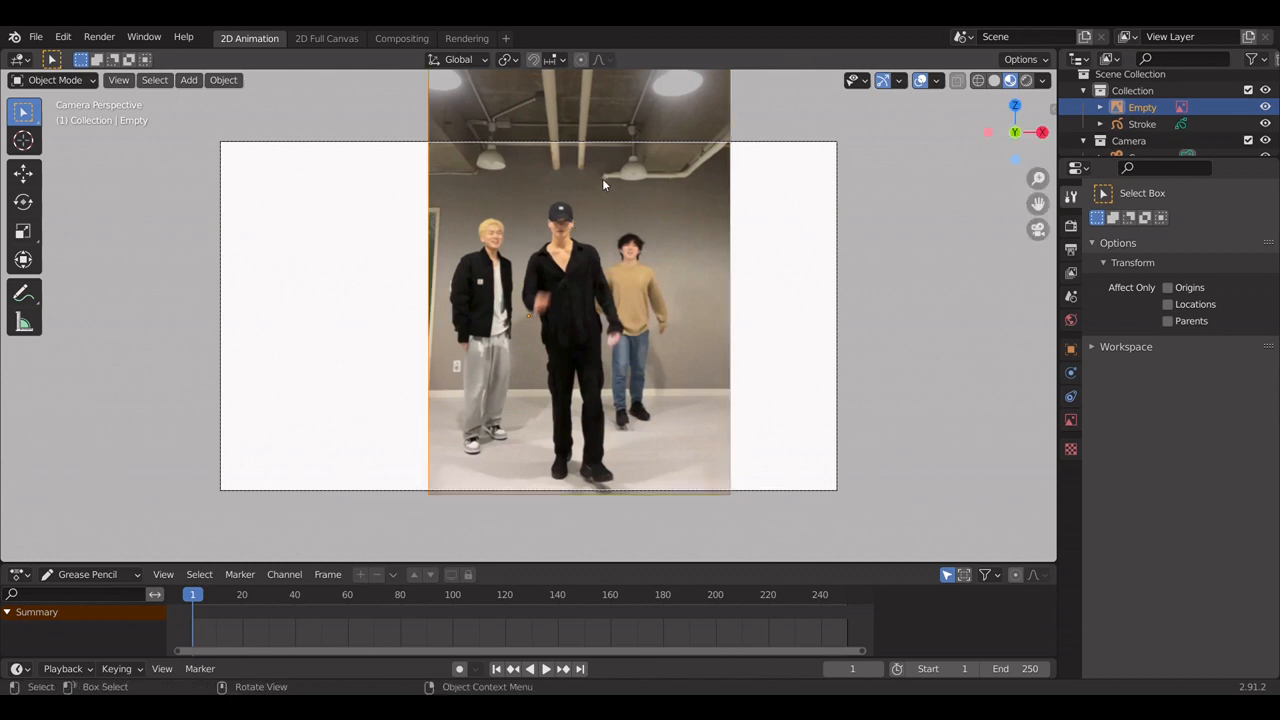
{"action": "mouse_move", "coordinate": [942, 148]}
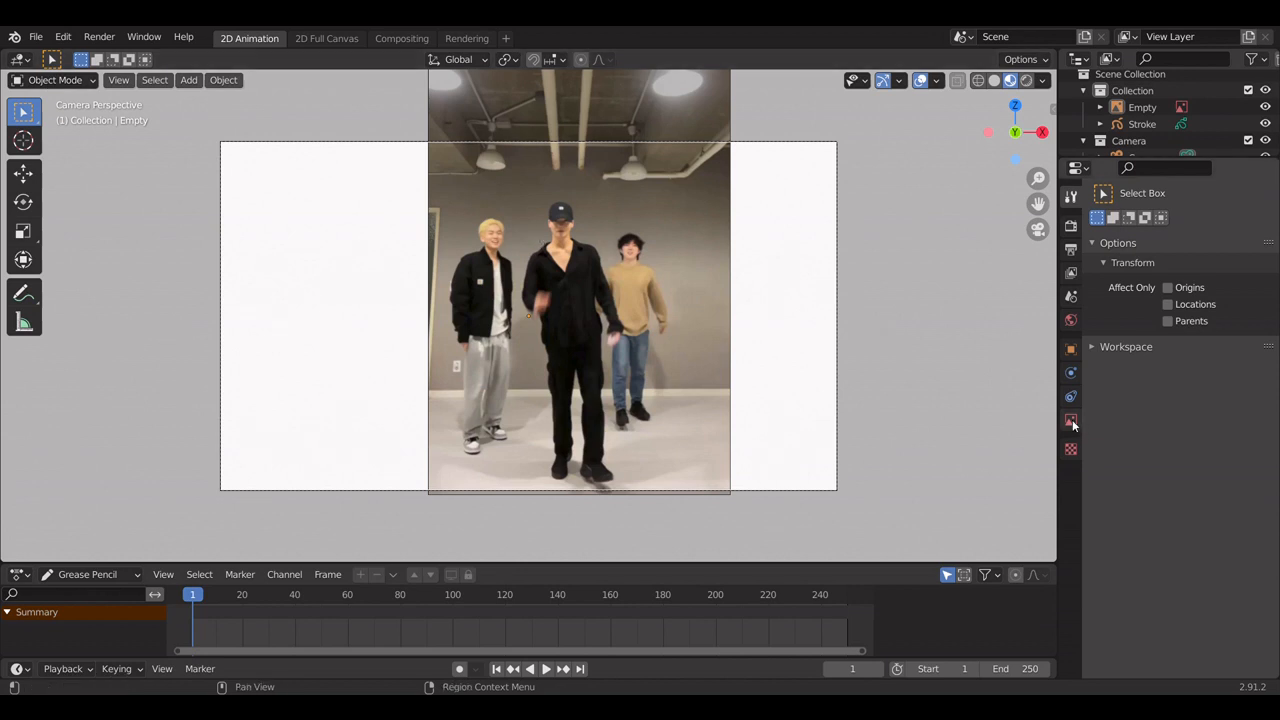
{"action": "left_click", "coordinate": [1070, 420]}
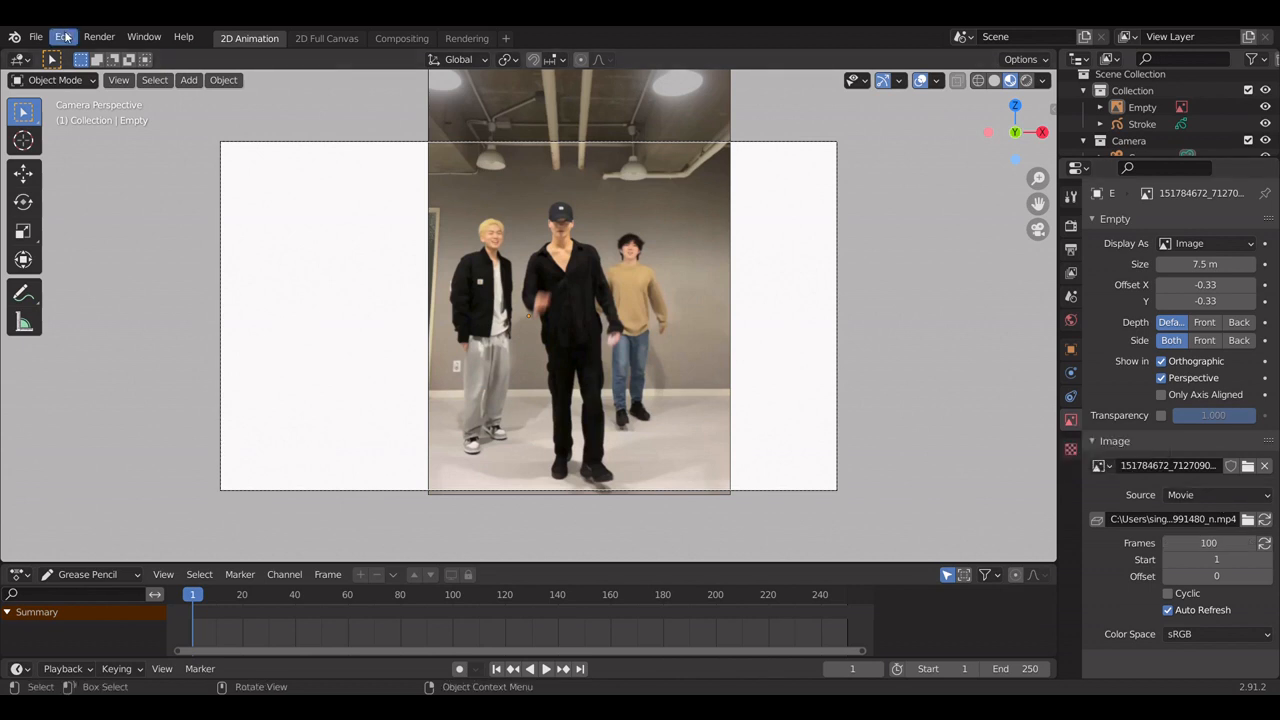
{"action": "mouse_move", "coordinate": [1093, 383]}
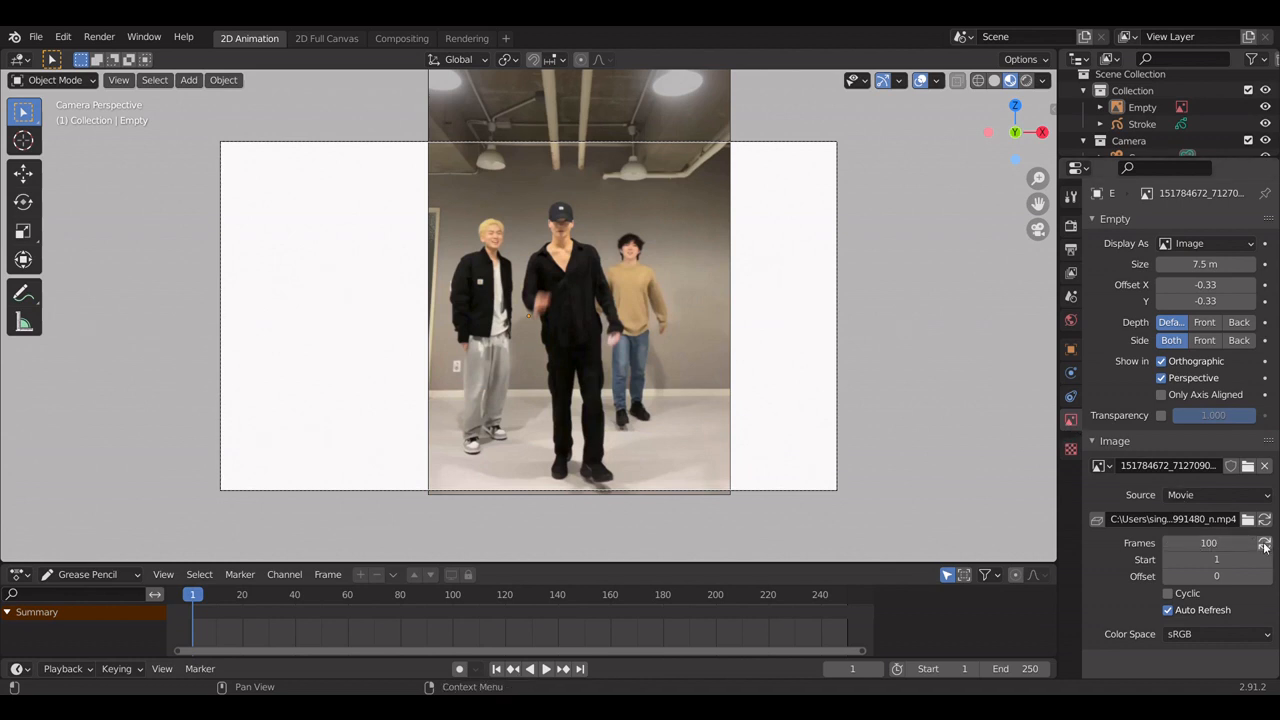
- Refresh the video's frame count to 525 and set the scene End frame to 525
{"action": "left_click", "coordinate": [1264, 543]}
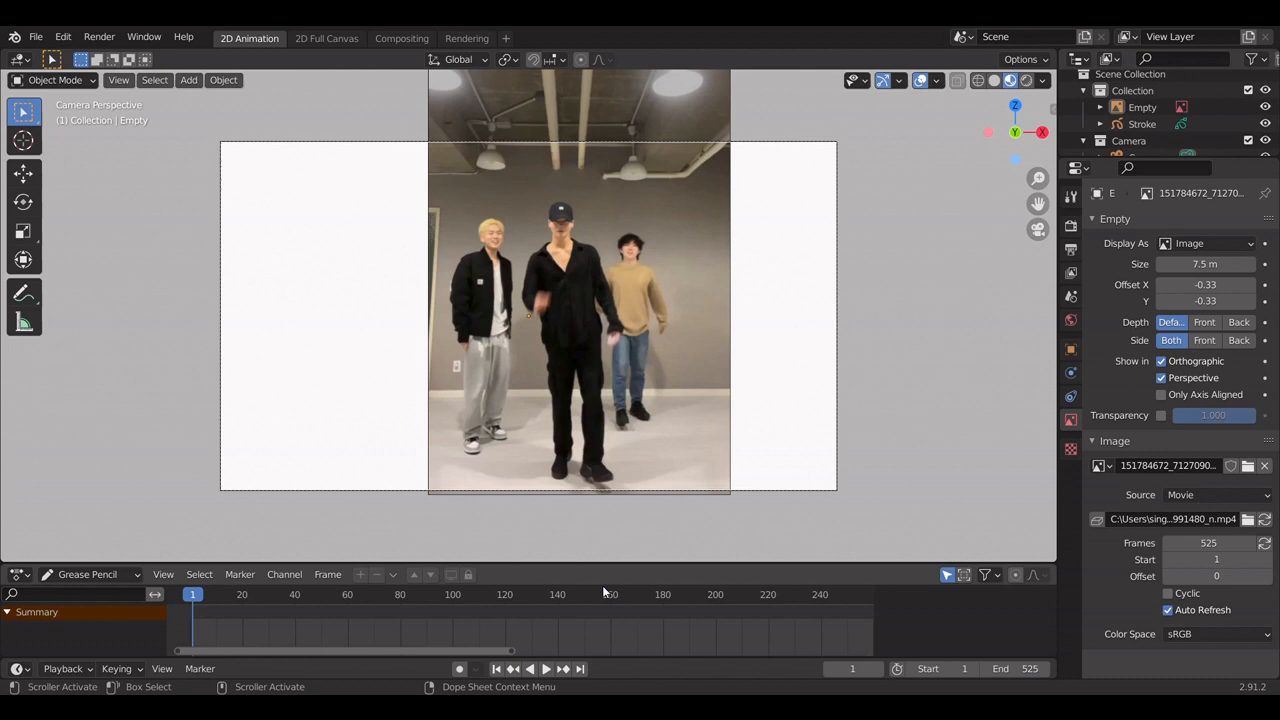
{"action": "mouse_move", "coordinate": [547, 669]}
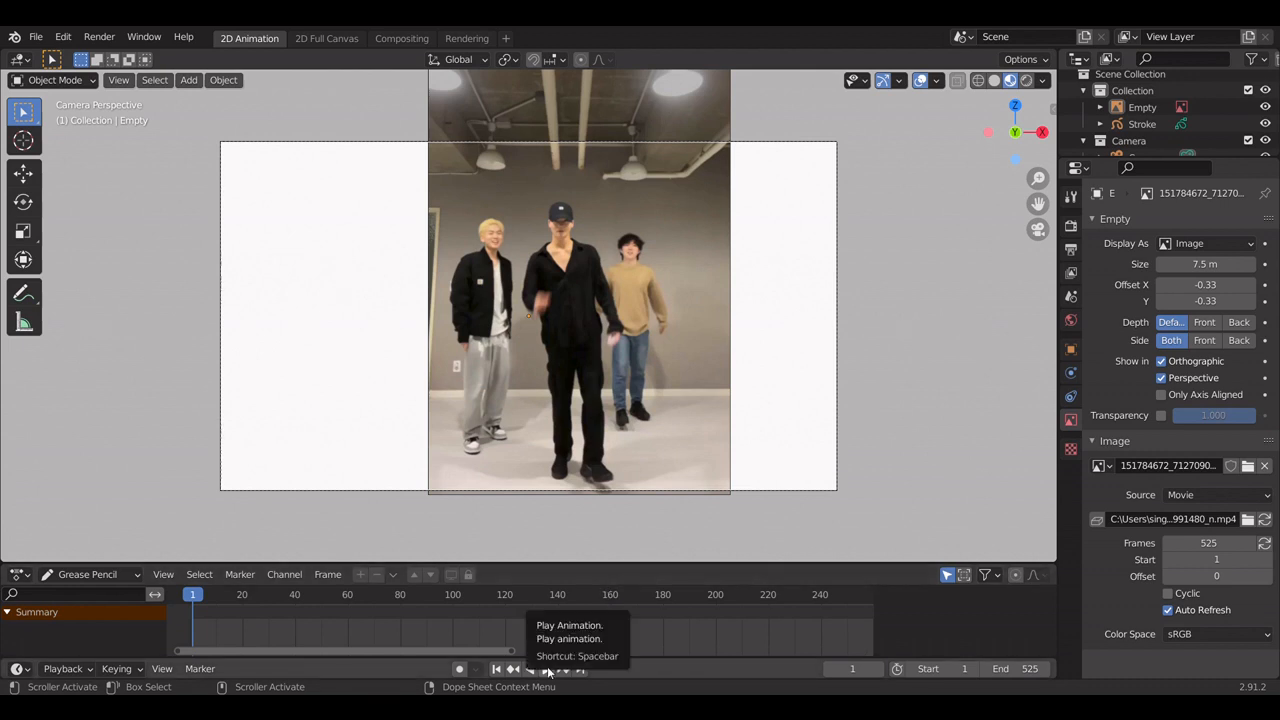
- Play the dance reference video in the timeline, then stop it at frame 409
{"action": "left_click", "coordinate": [547, 669]}
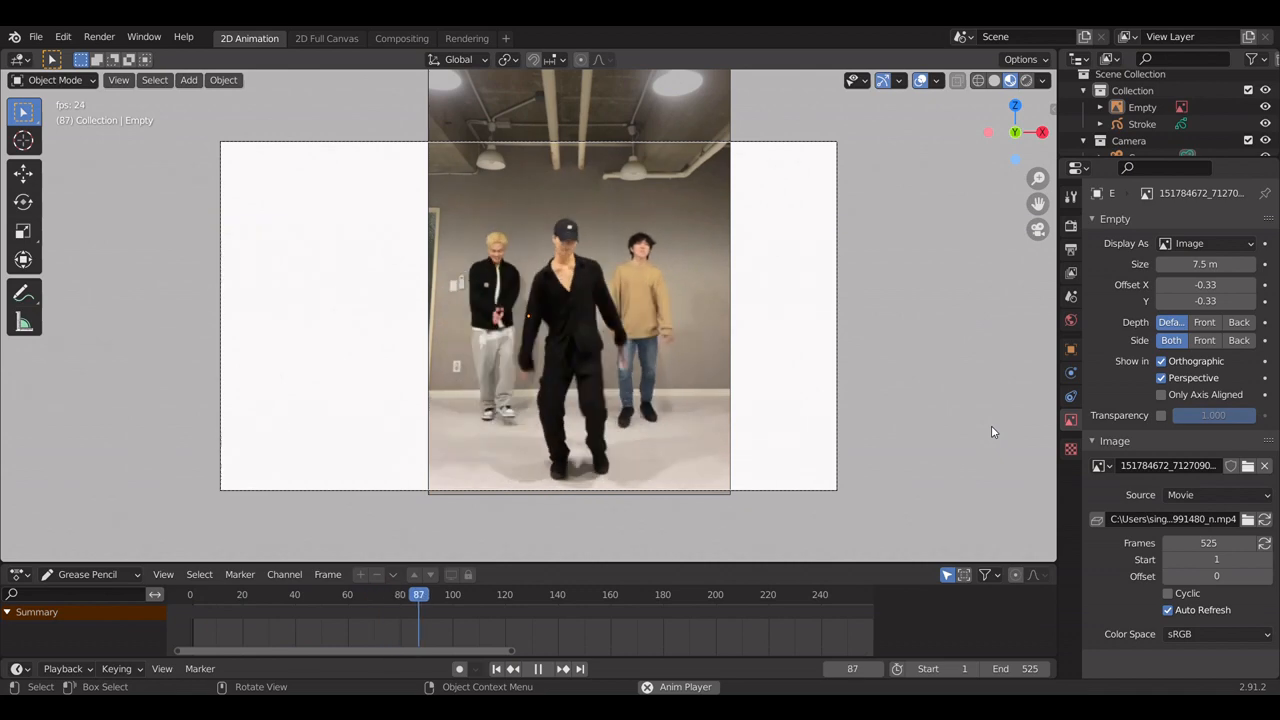
{"action": "left_click", "coordinate": [537, 669]}
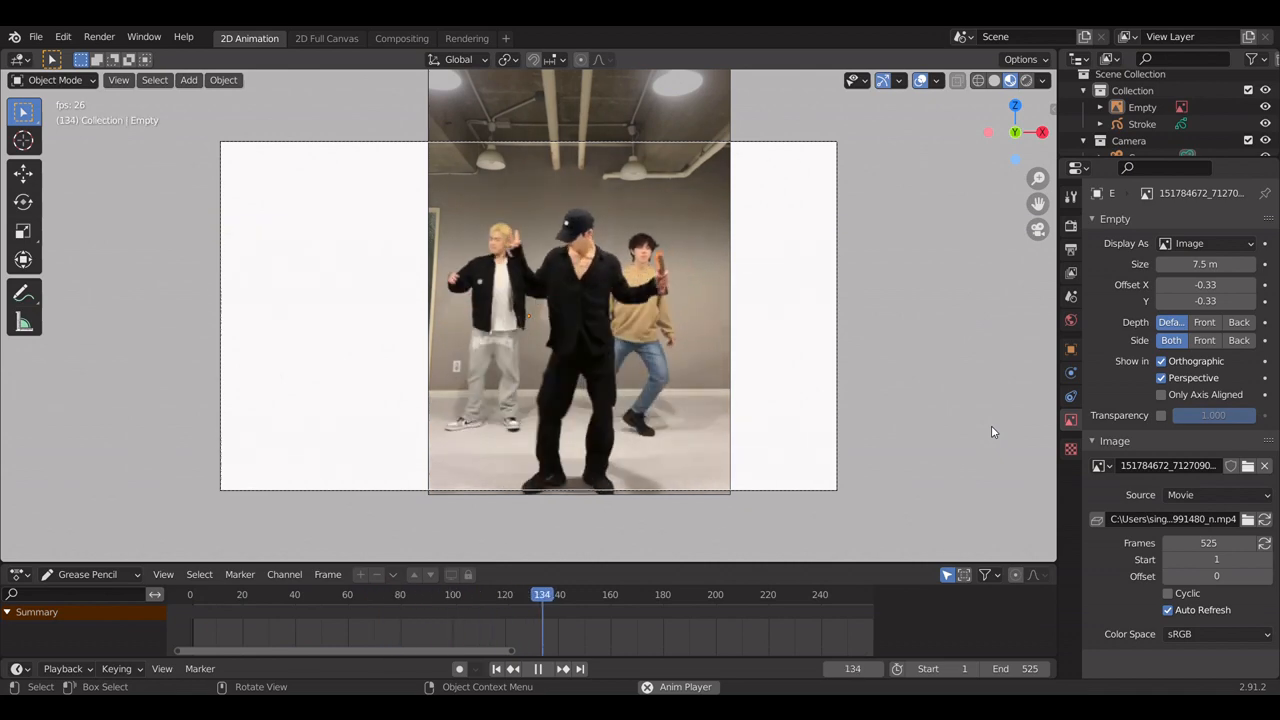
{"action": "left_click", "coordinate": [670, 594]}
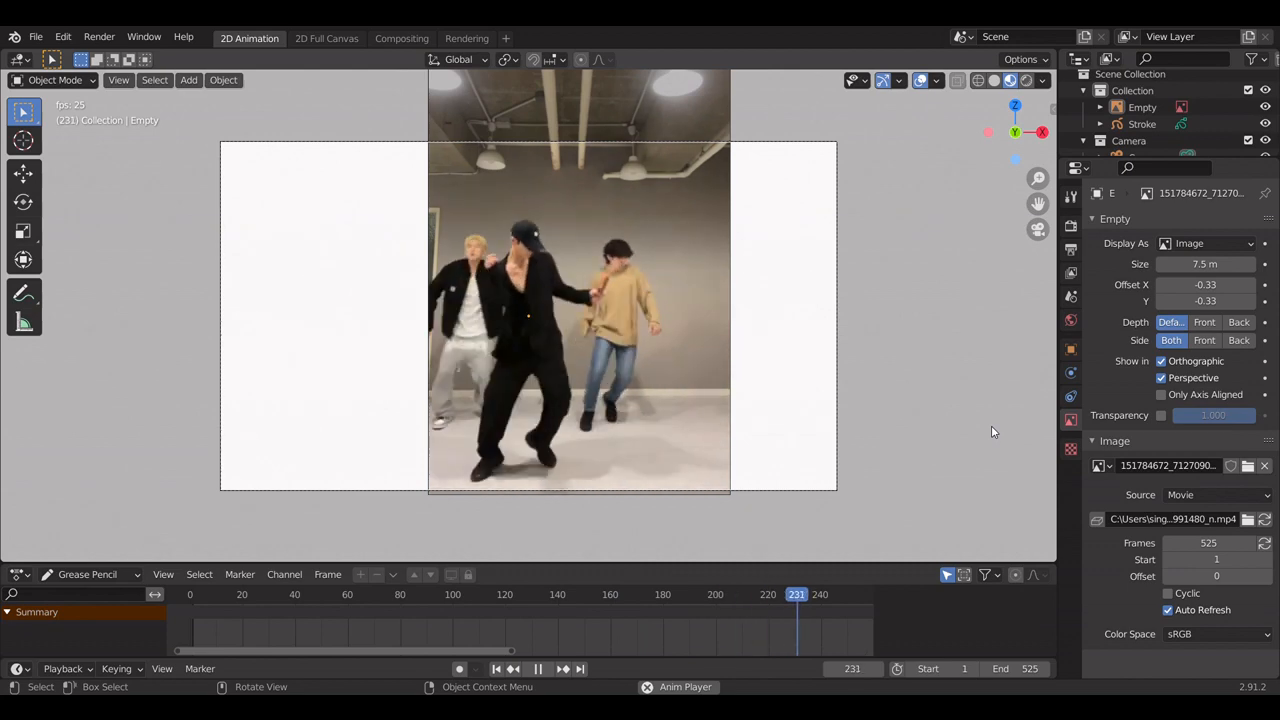
{"action": "left_click", "coordinate": [537, 669]}
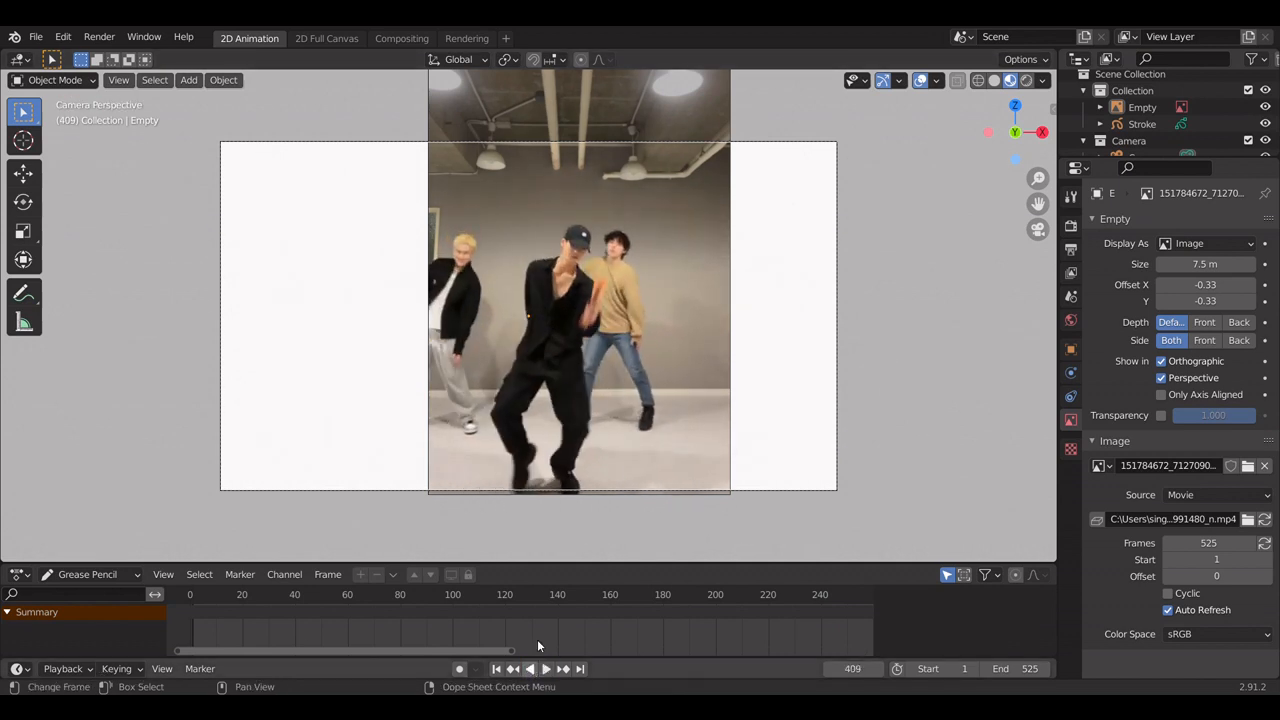
- Put Stroke into Draw mode with the Ink Pen brush at radius 60, strength 1.0
{"action": "left_click", "coordinate": [1142, 123]}
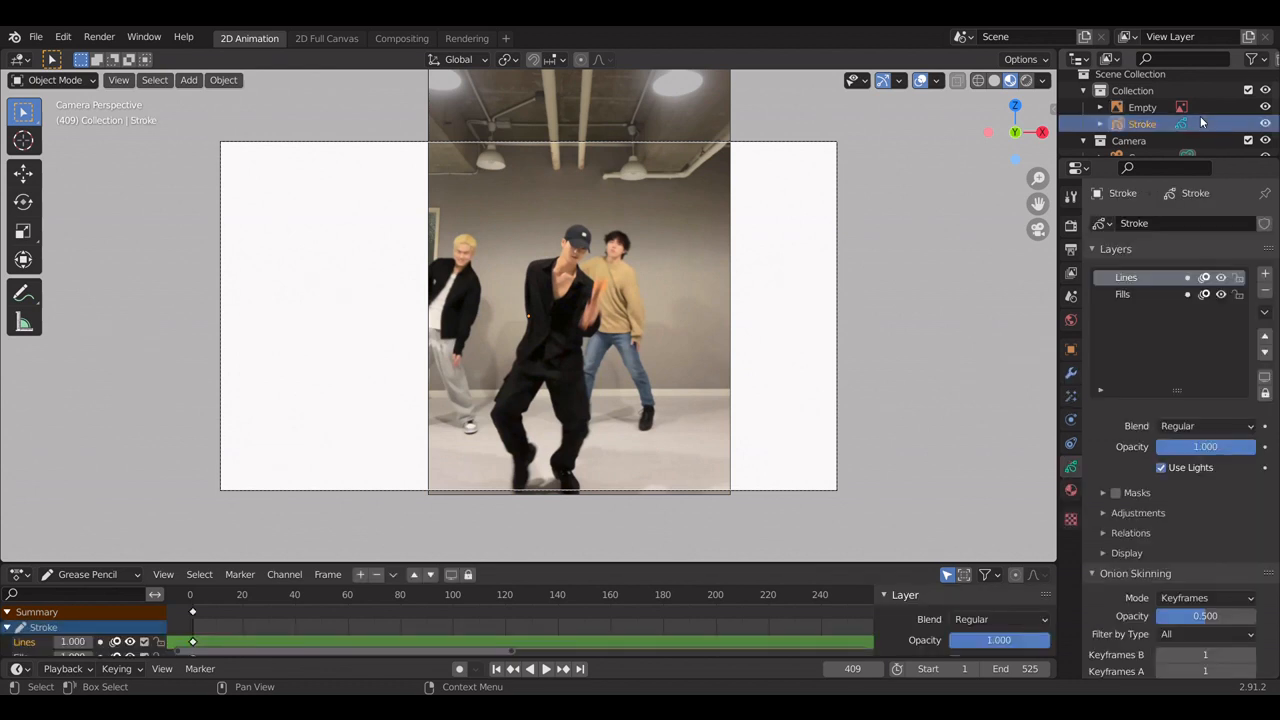
{"action": "left_click", "coordinate": [55, 80]}
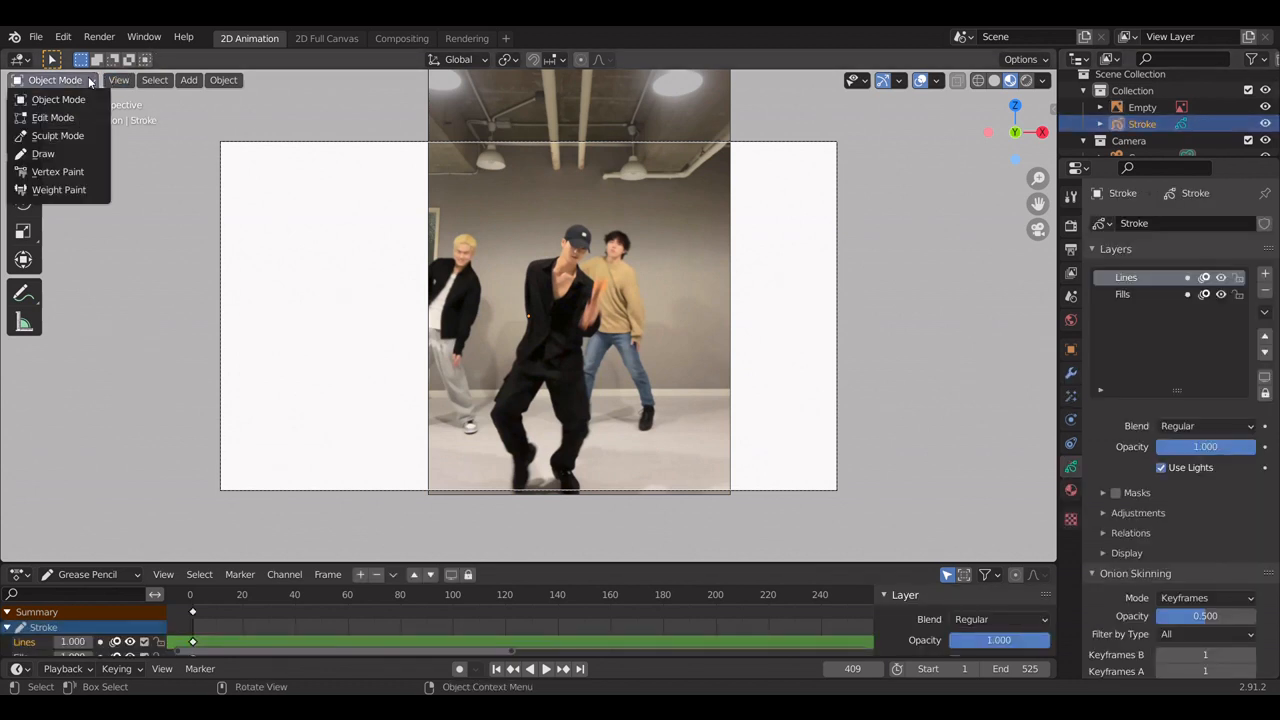
{"action": "left_click", "coordinate": [42, 153]}
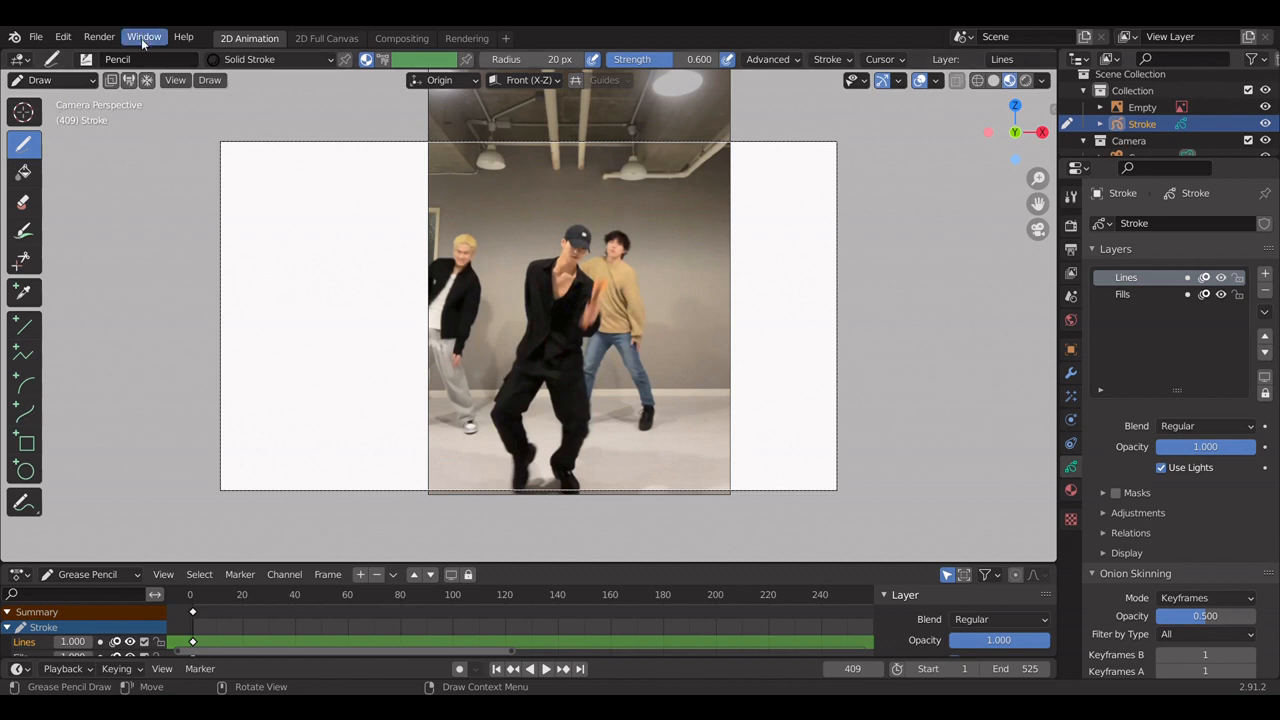
{"action": "left_click", "coordinate": [85, 59]}
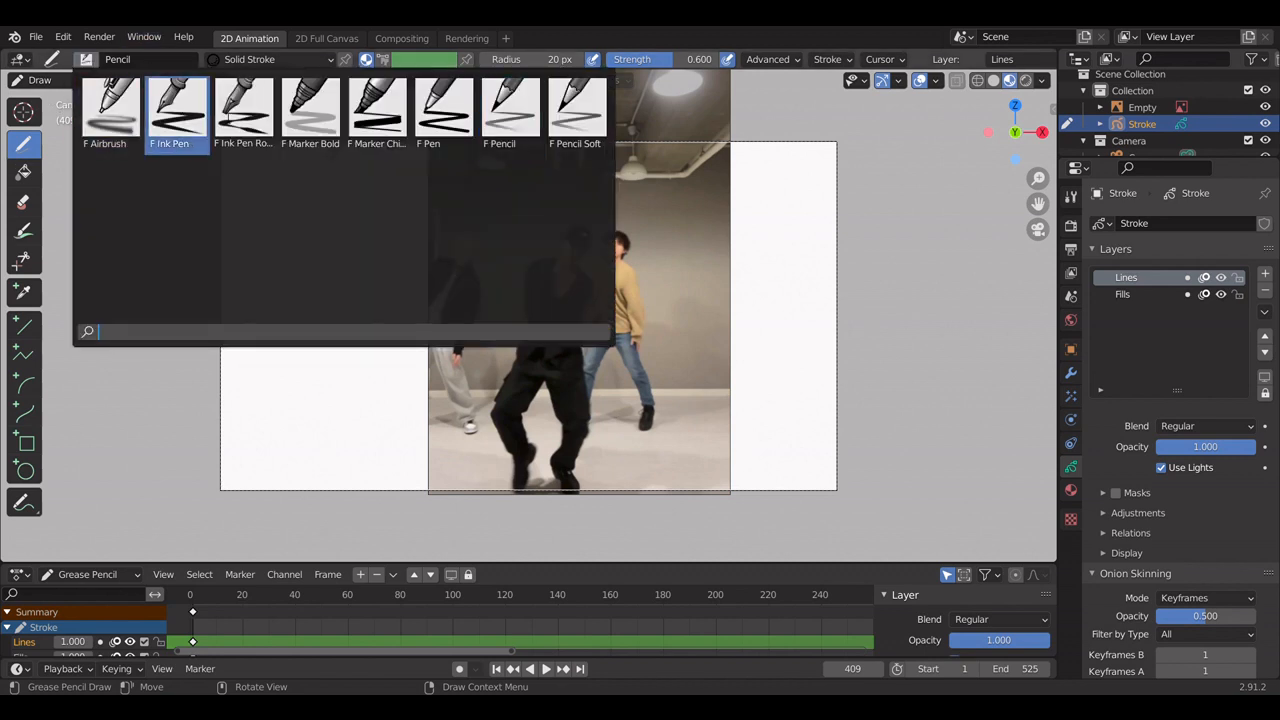
{"action": "left_click", "coordinate": [177, 105]}
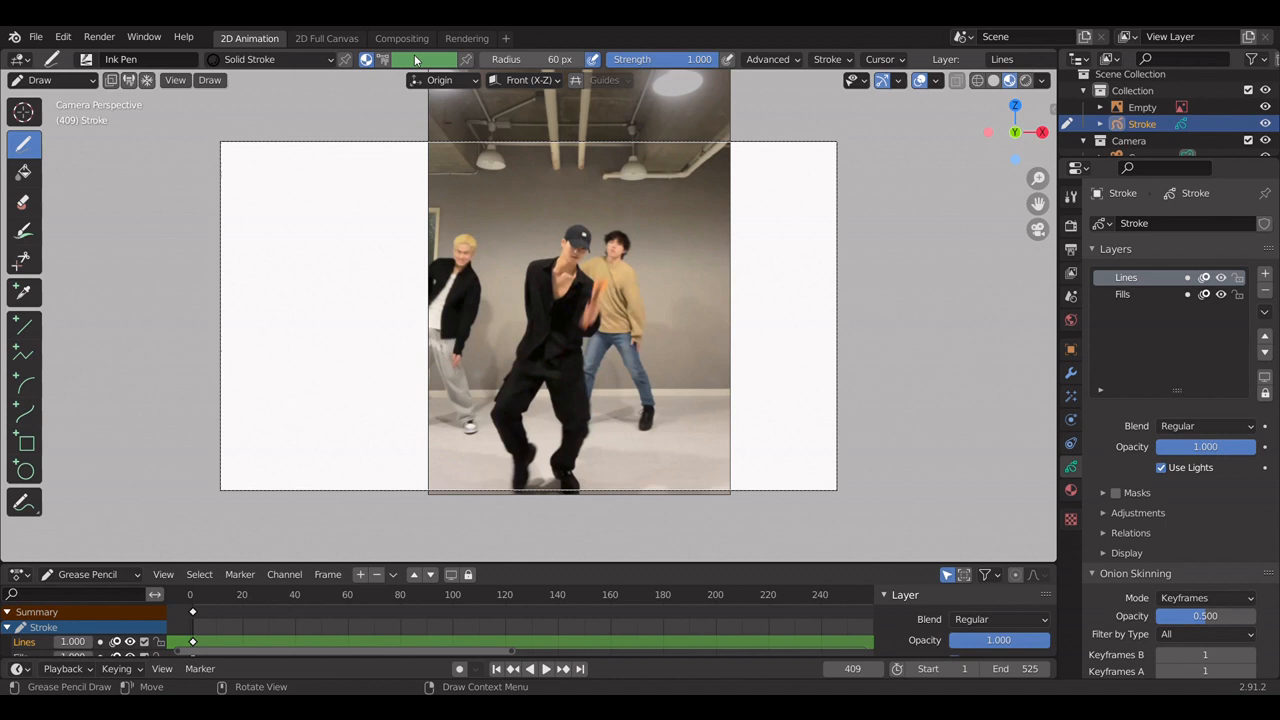
- Change the Solid Stroke material's stroke colour from black to red
{"action": "left_click", "coordinate": [270, 59]}
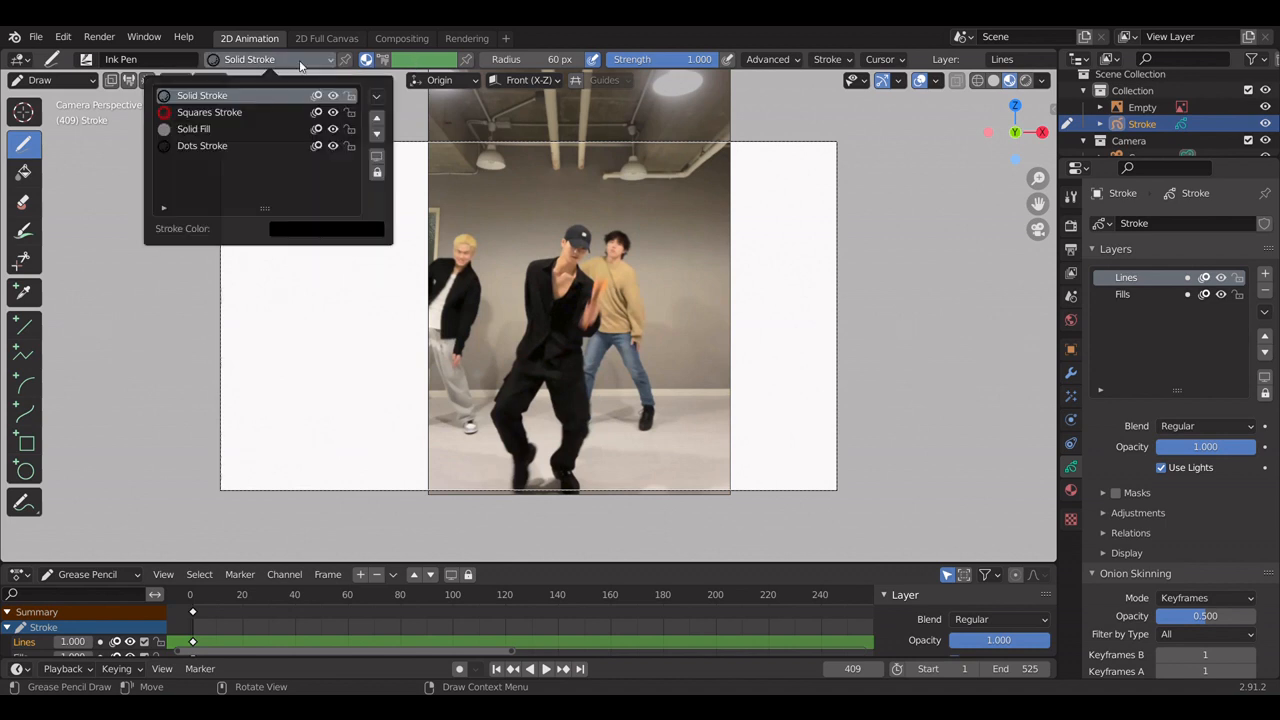
{"action": "left_click", "coordinate": [270, 59]}
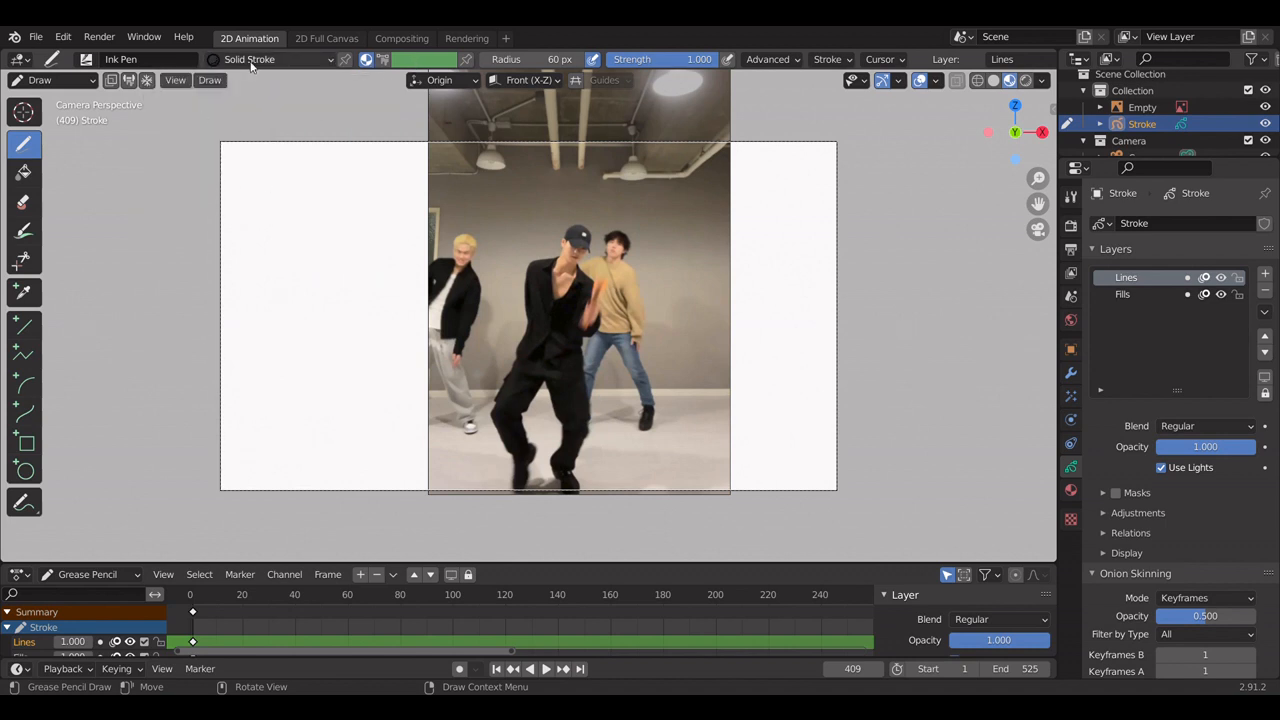
{"action": "left_click", "coordinate": [270, 59]}
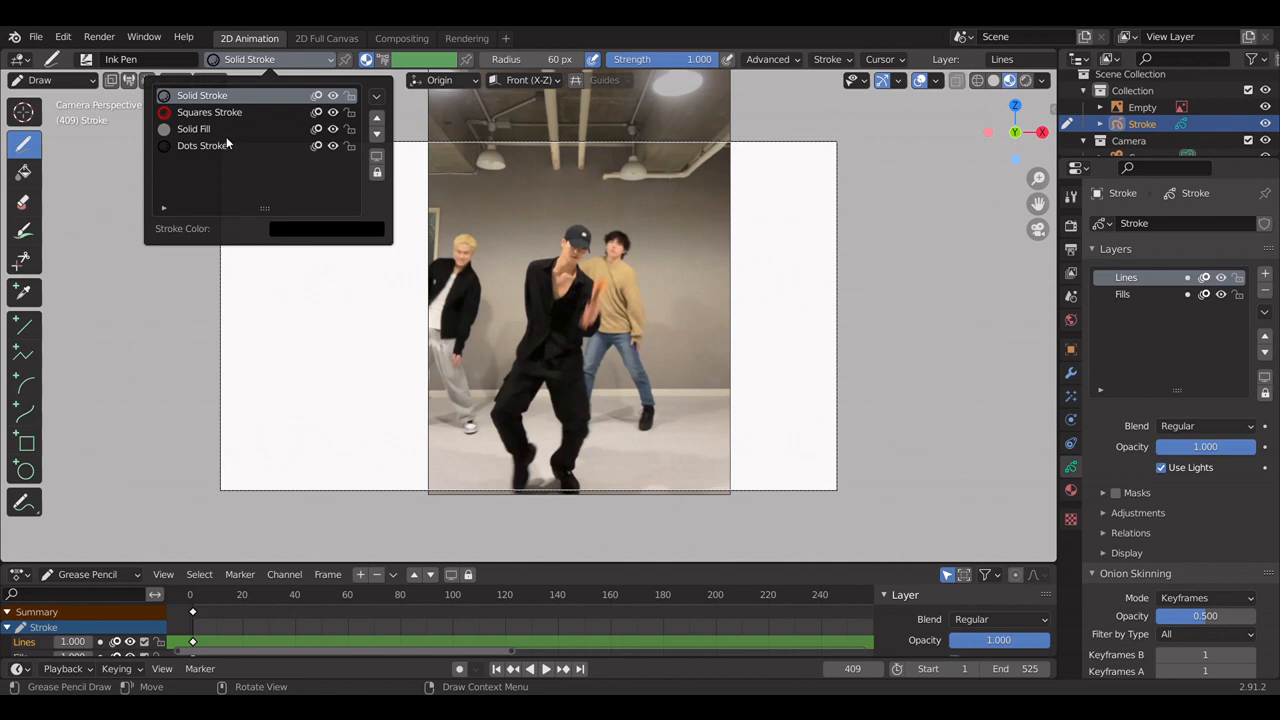
{"action": "mouse_move", "coordinate": [270, 116]}
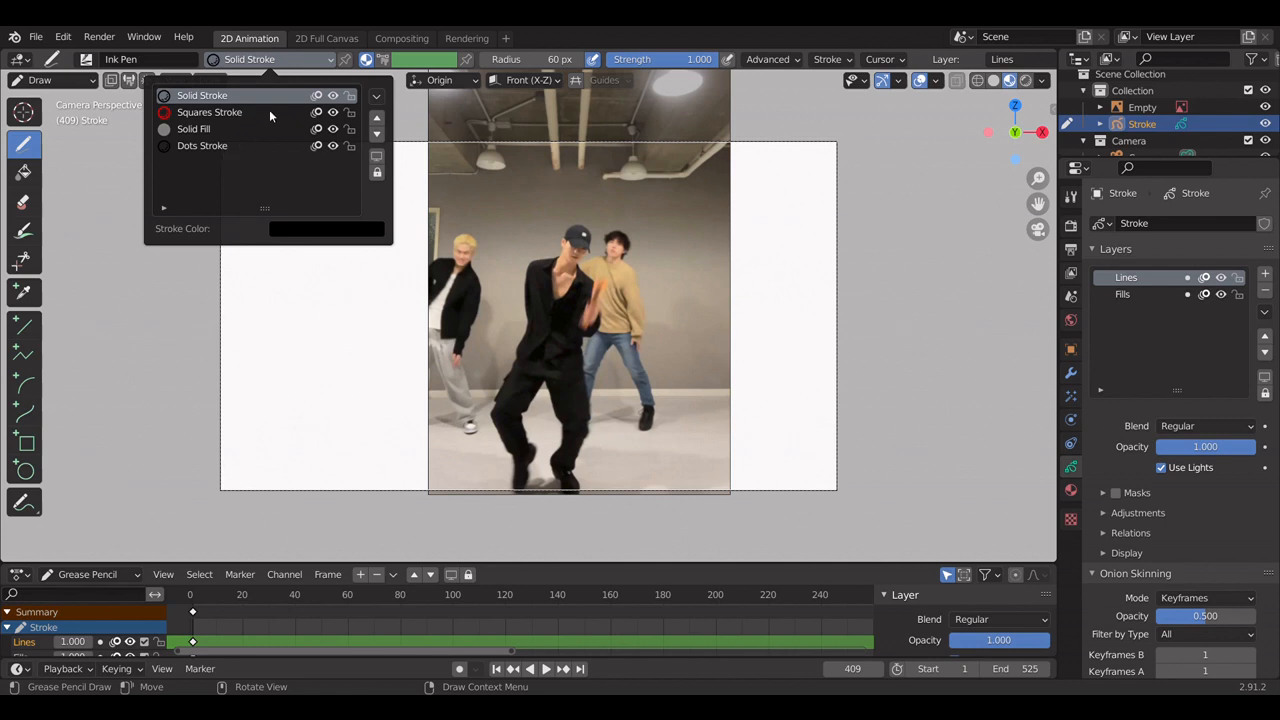
{"action": "mouse_move", "coordinate": [280, 152]}
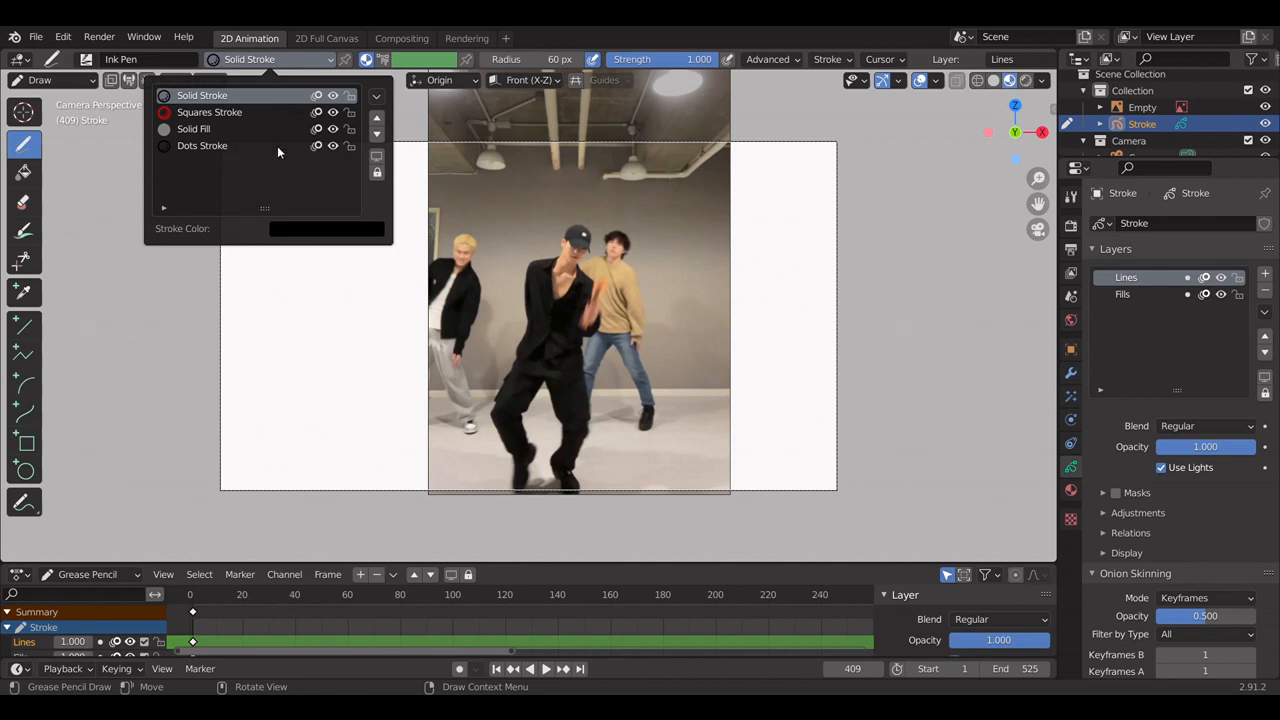
{"action": "left_click", "coordinate": [327, 229]}
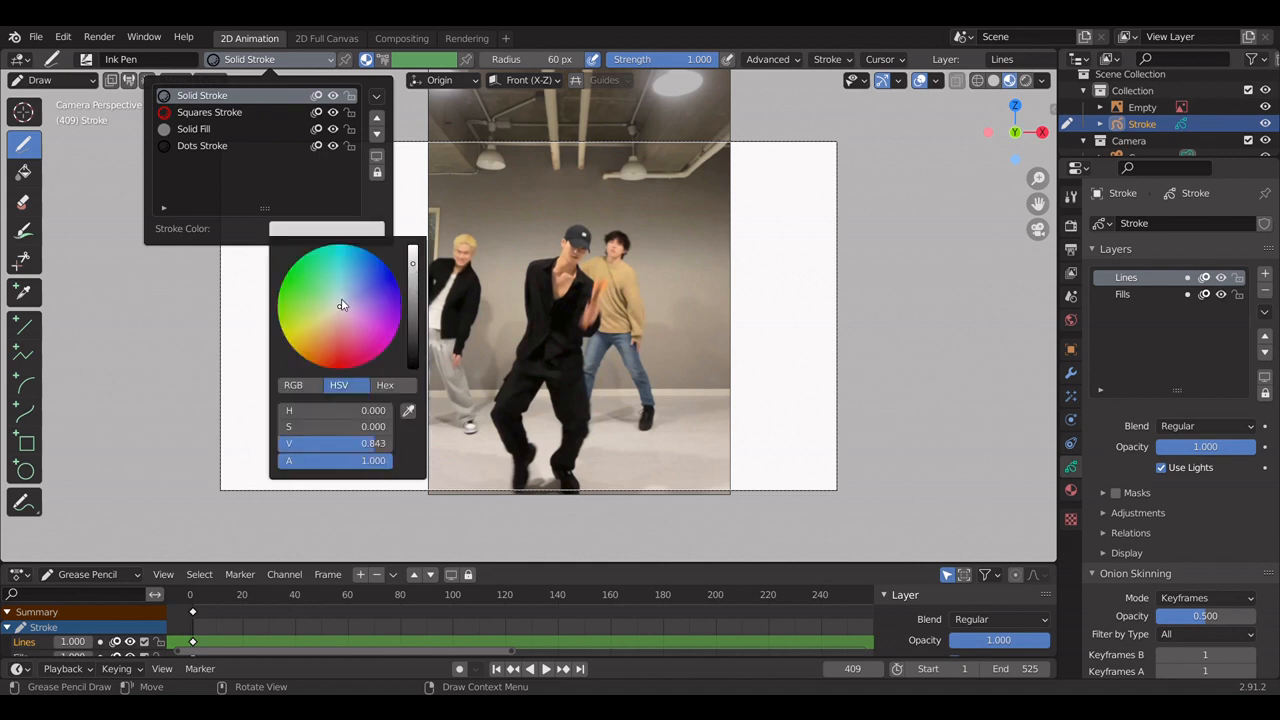
{"action": "left_click", "coordinate": [578, 400]}
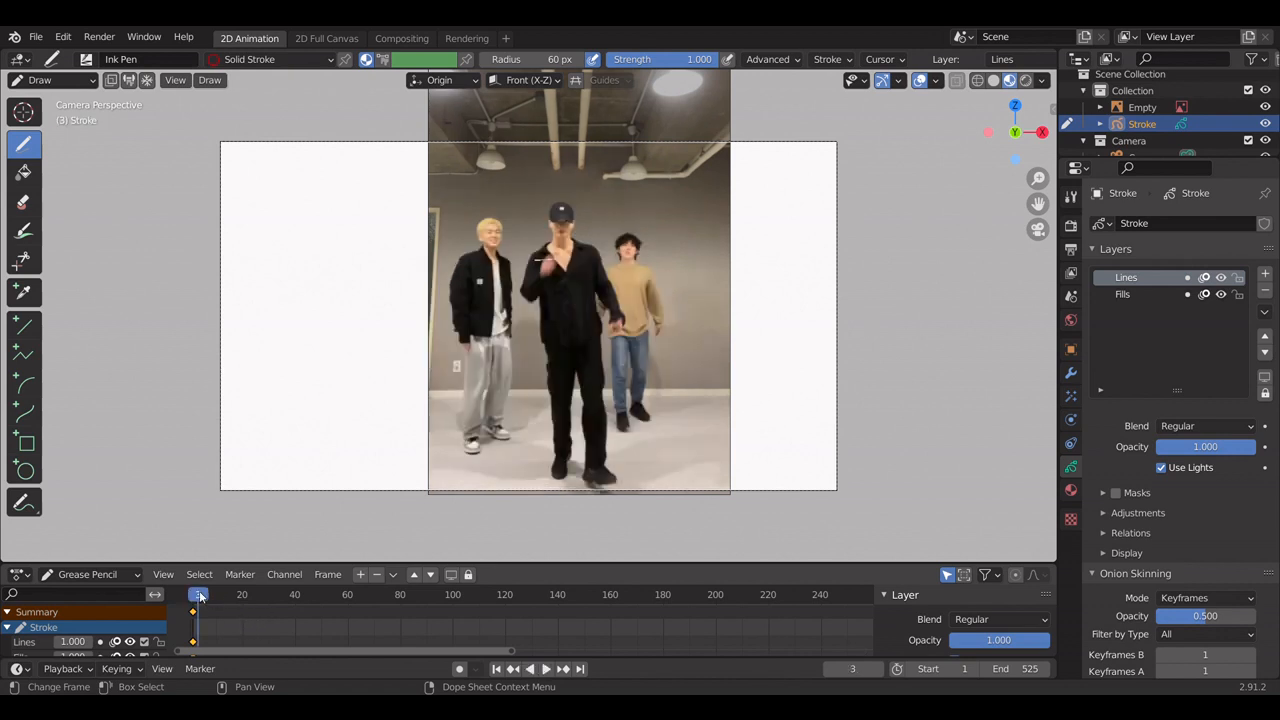
- From frame 1, trace the central dancer's arm and outline in red ink
{"action": "left_click", "coordinate": [195, 594]}
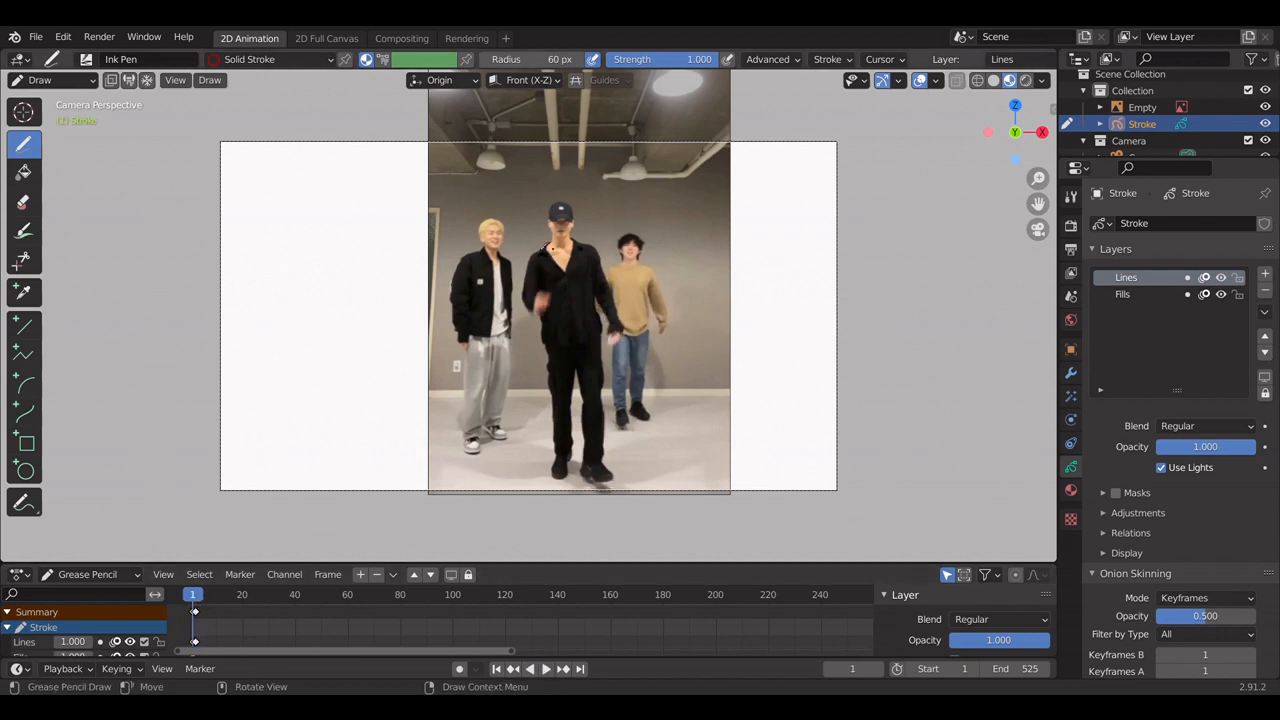
{"action": "left_click_drag", "start_coordinate": [548, 245], "coordinate": [520, 310]}
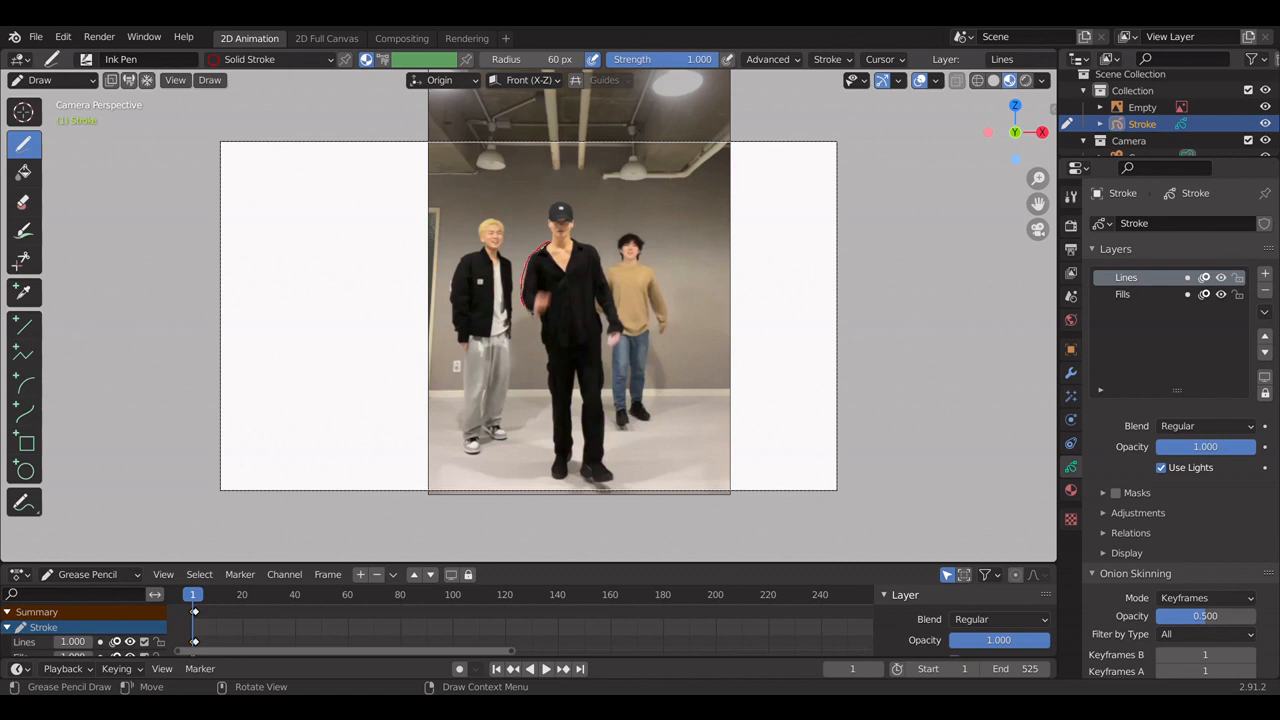
{"action": "left_click_drag", "start_coordinate": [545, 265], "coordinate": [535, 305]}
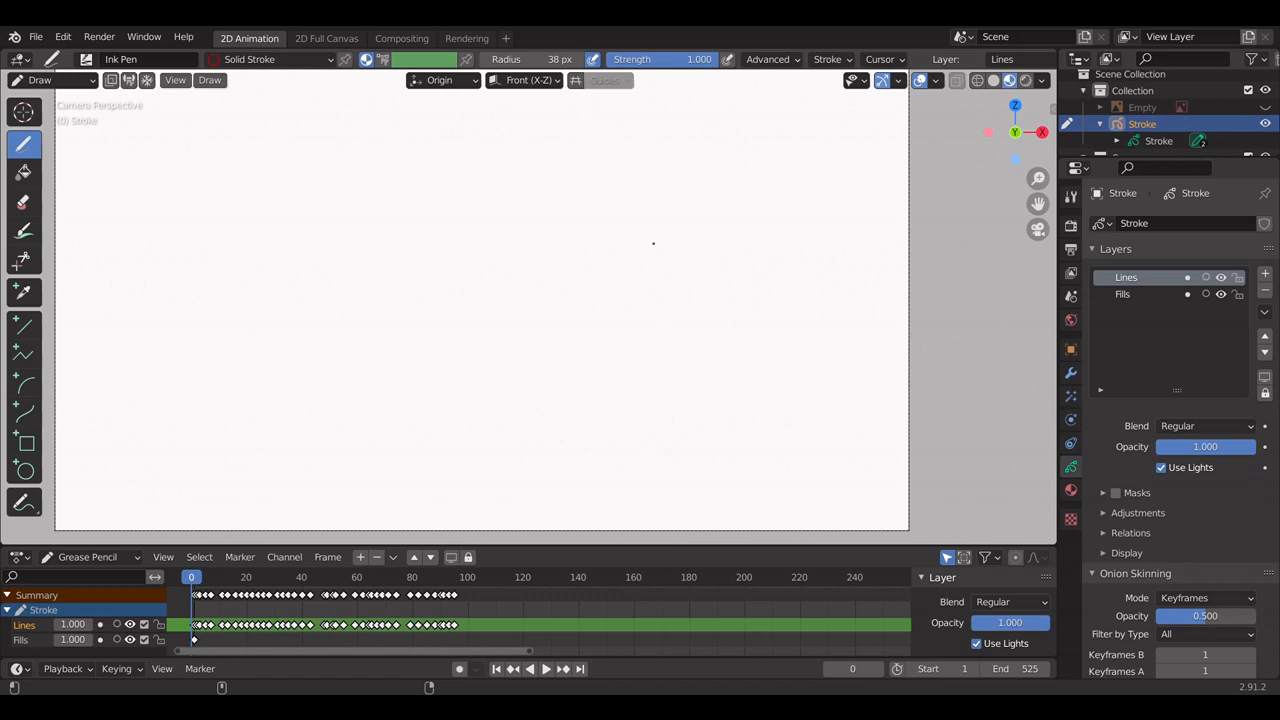
{"action": "mouse_move", "coordinate": [547, 688]}
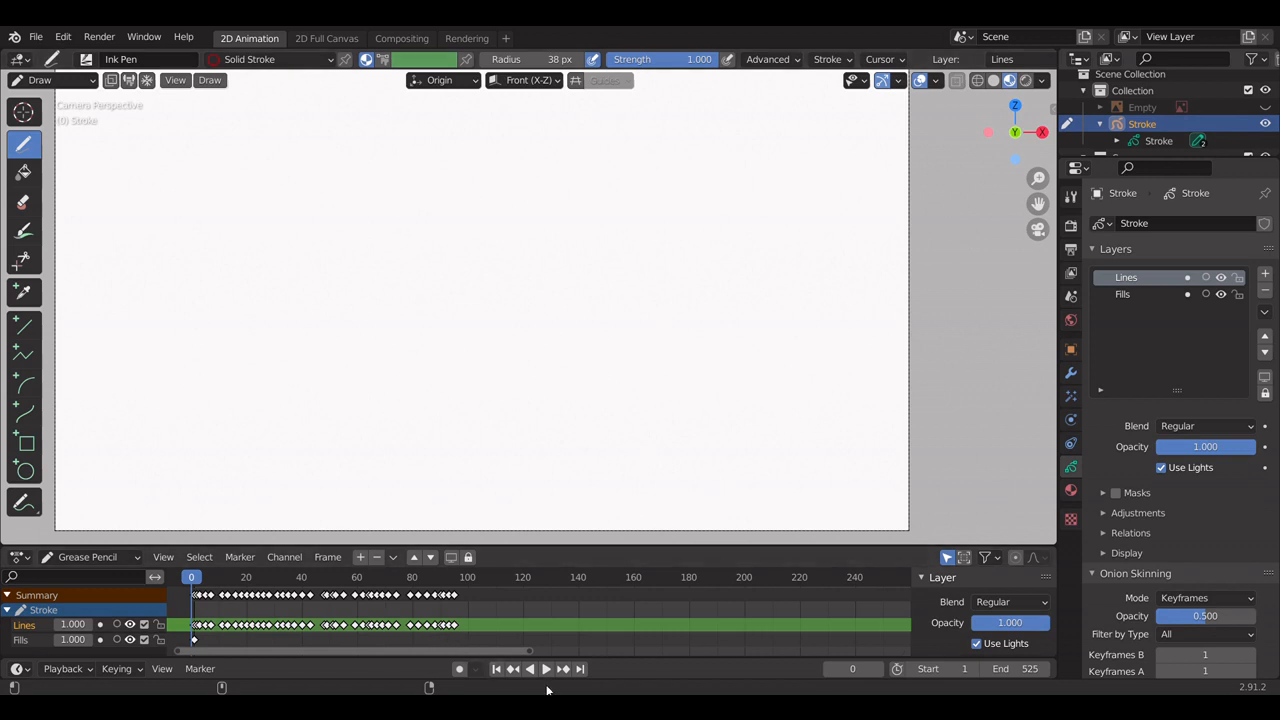
{"action": "mouse_move", "coordinate": [547, 669]}
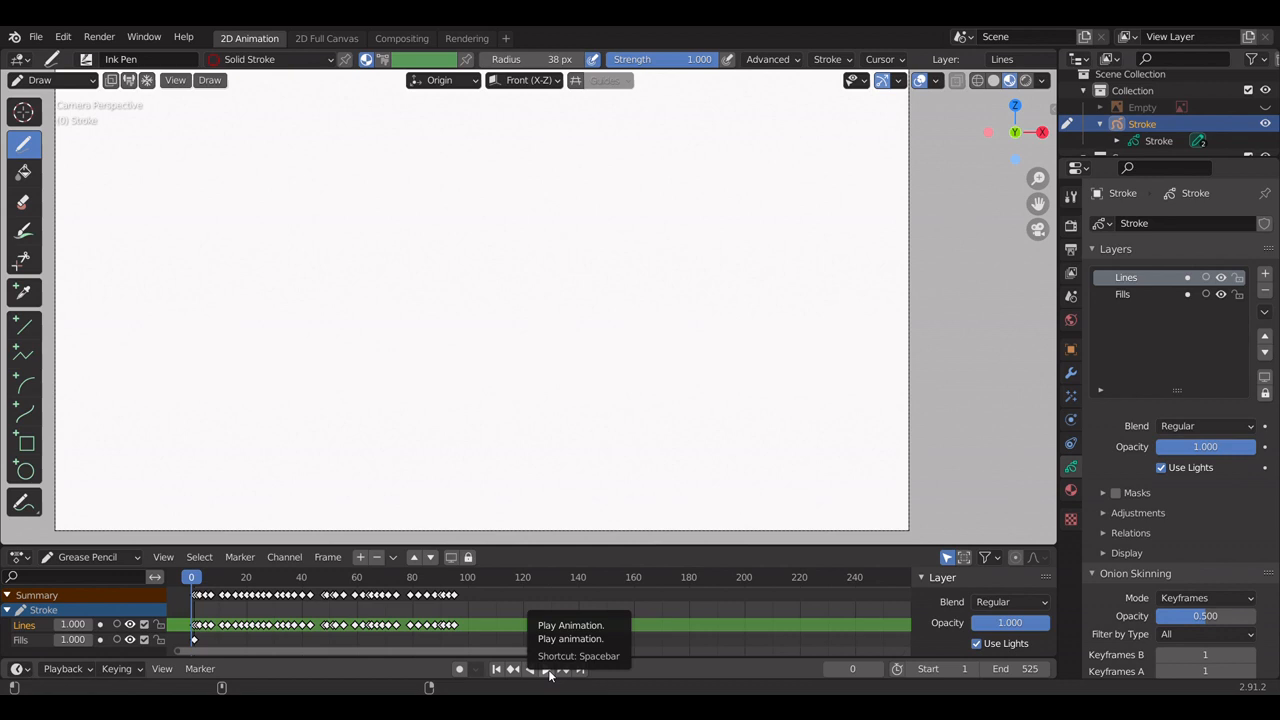
- Play back the traced red outline animation without the reference video
{"action": "left_click", "coordinate": [531, 669]}
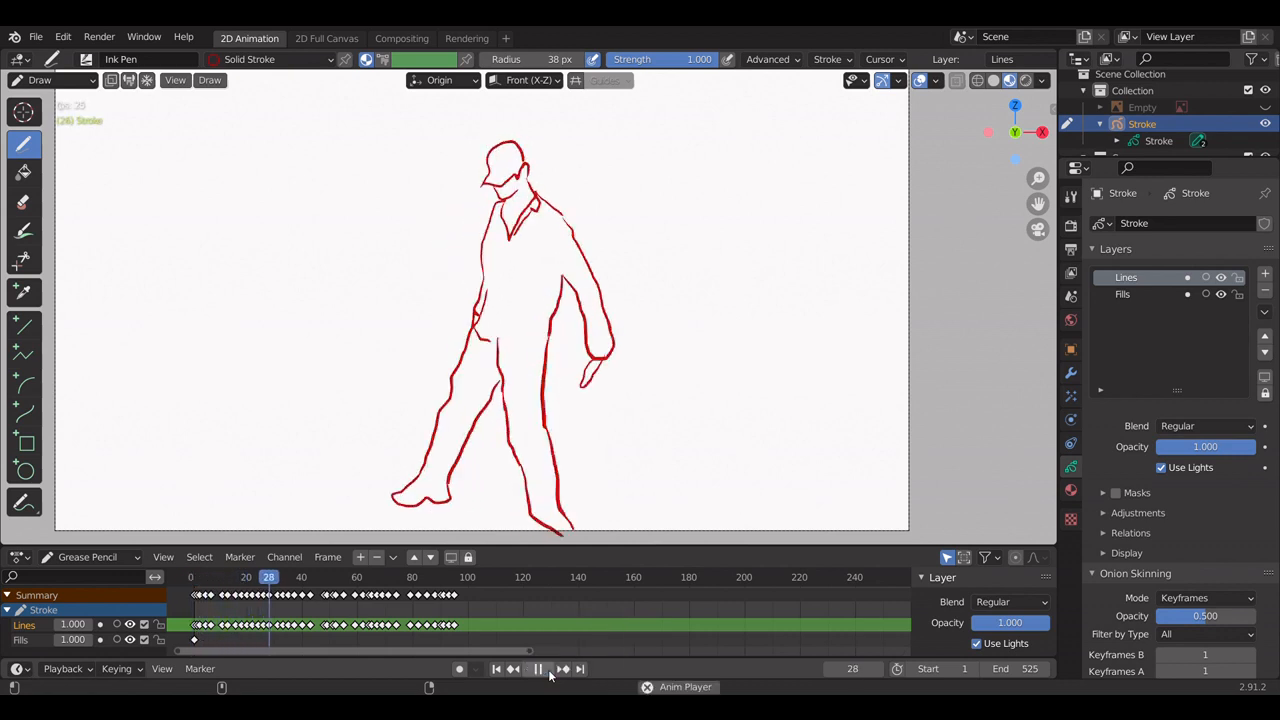
{"action": "left_click", "coordinate": [537, 669]}
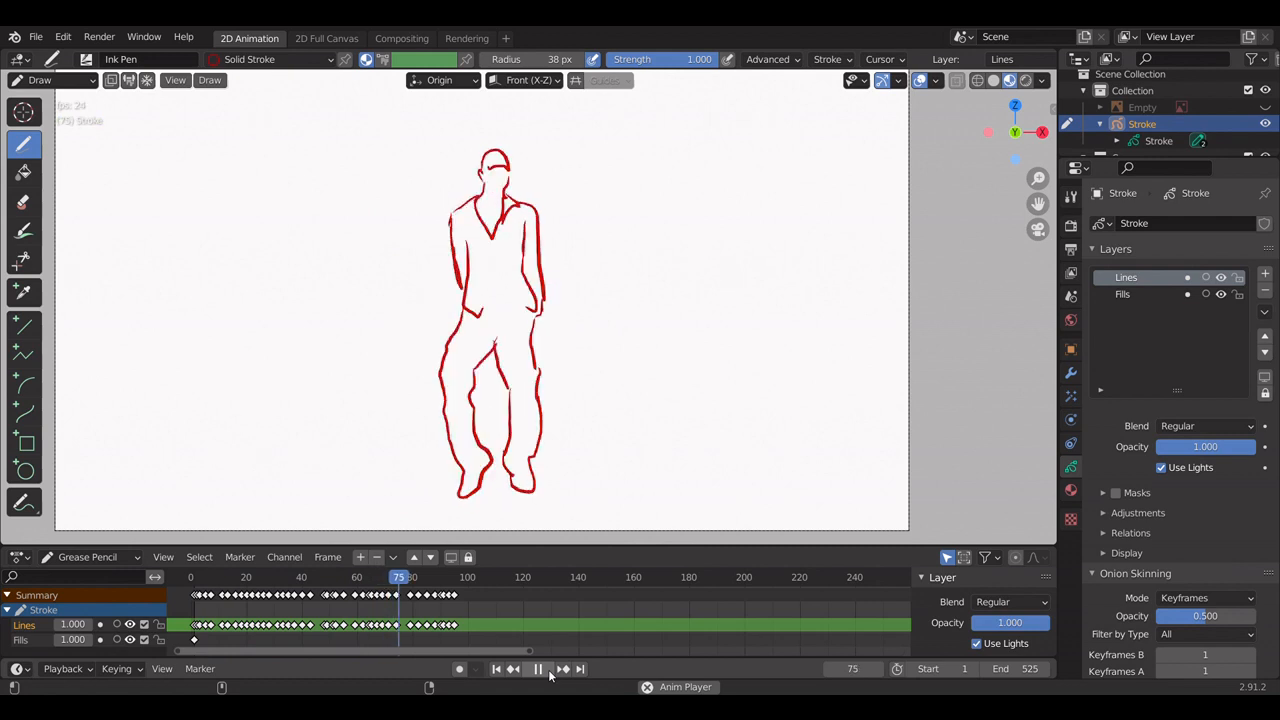